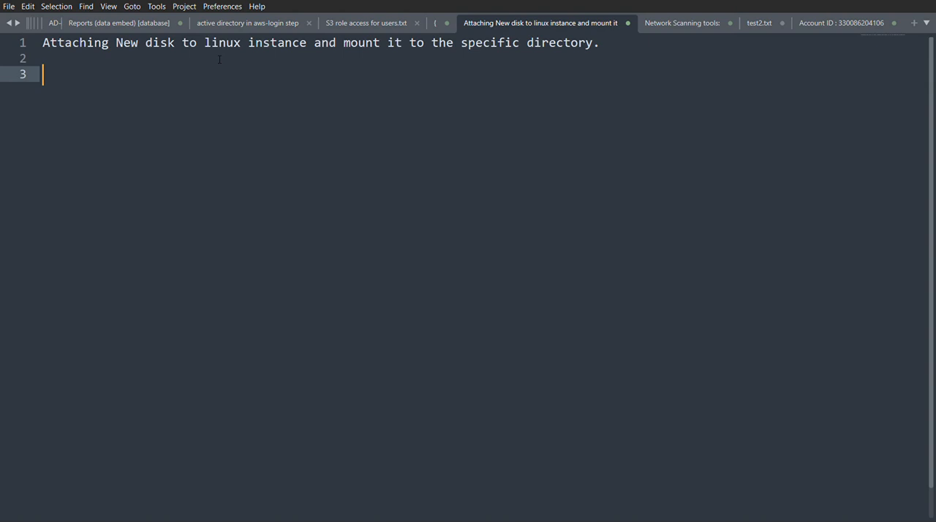
Write plan step 1: 'we need to add a new volumn.'
{"action": "type", "text": "1/"}
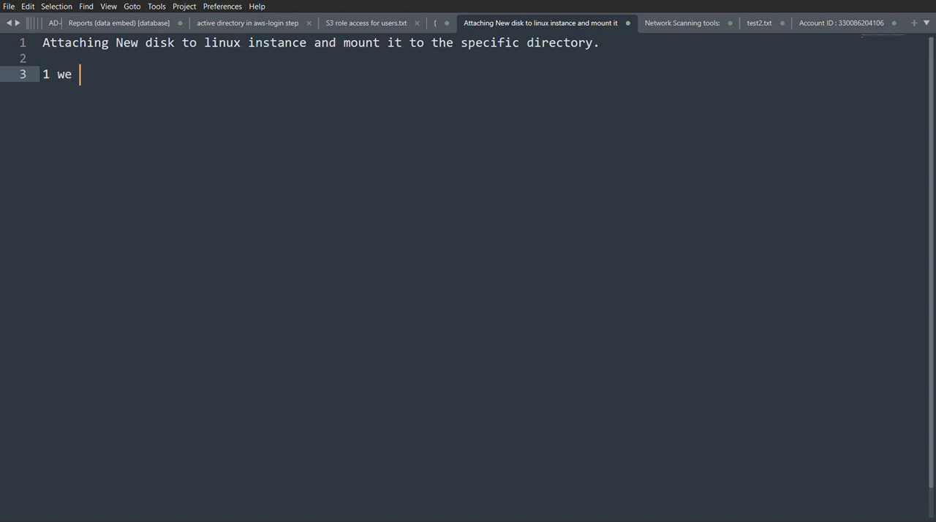
{"action": "type", "text": "need to"}
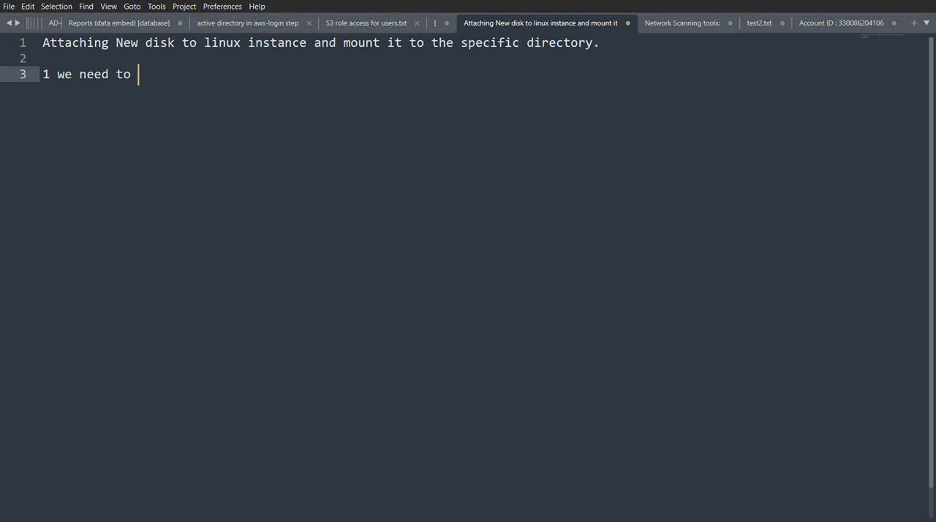
{"action": "type", "text": "add a"}
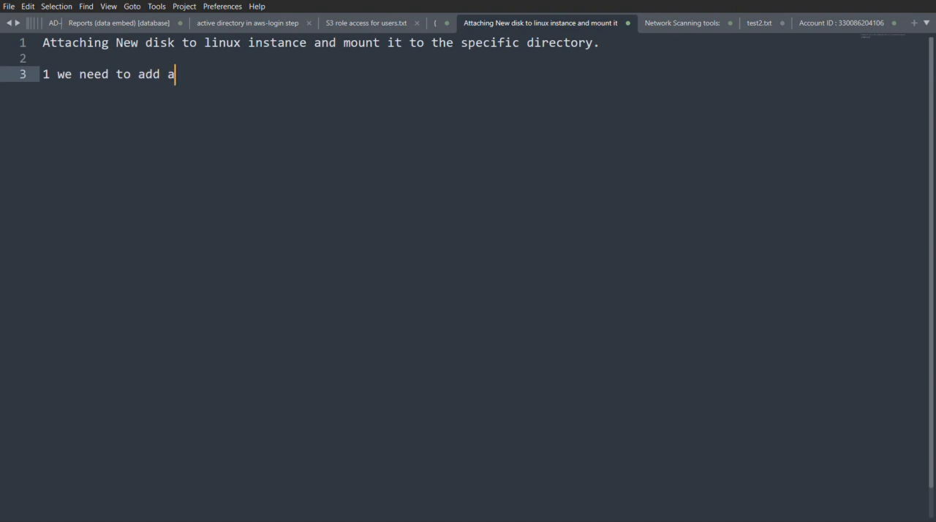
{"action": "type", "text": "neew"}
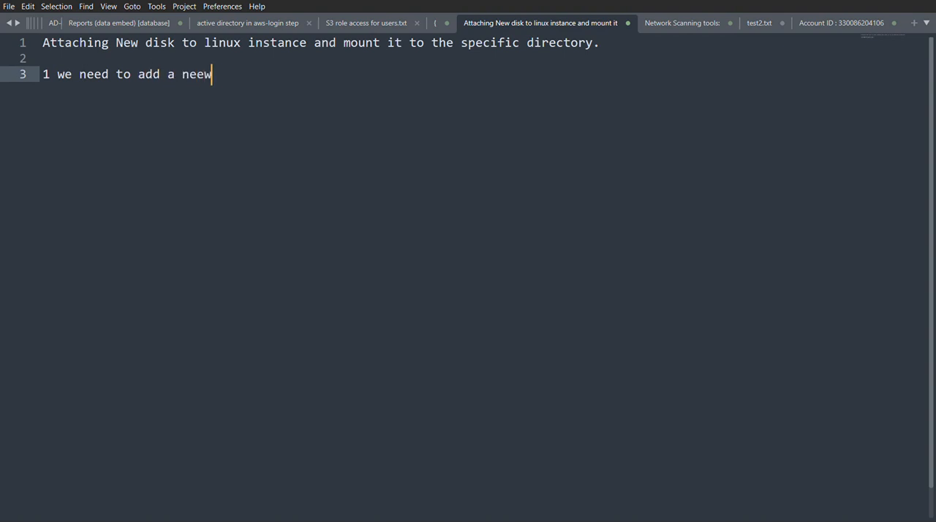
{"action": "key", "text": "BackSpace"}
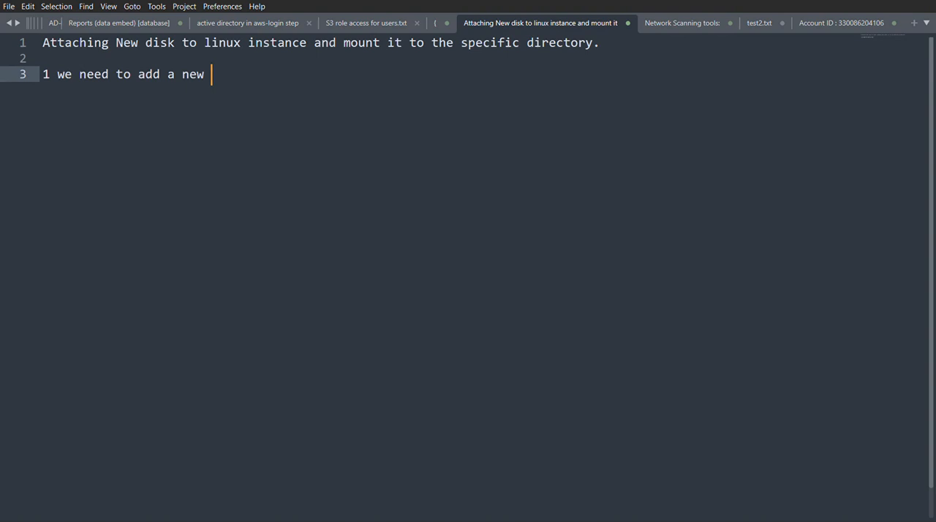
{"action": "type", "text": "volumn."}
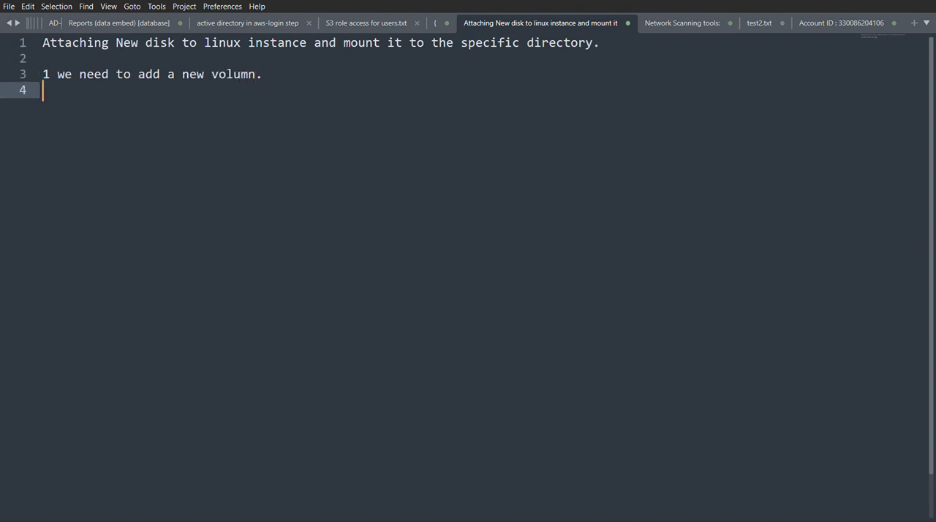
Add plan steps '2. partitioning' and '3. mount /folder/directory.' with blank lines below
{"action": "type", "text": "2. we"}
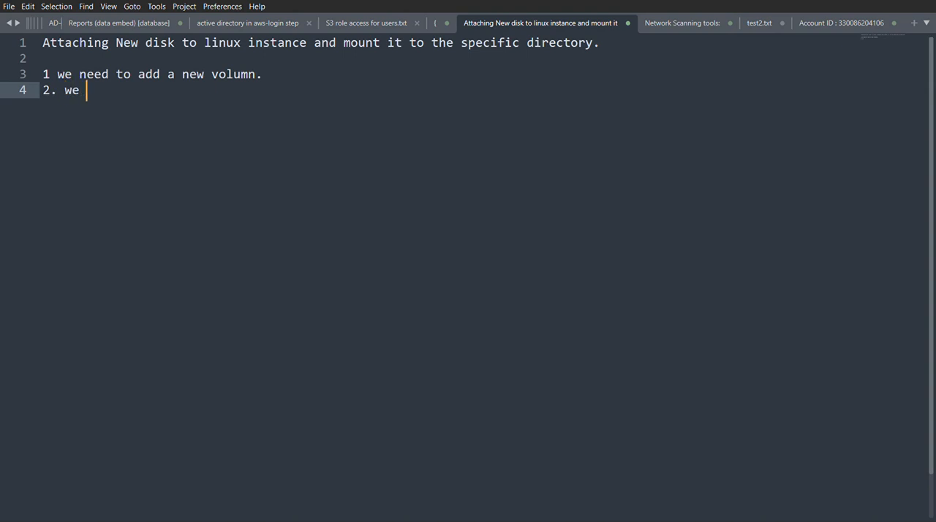
{"action": "key", "text": "BackSpace"}
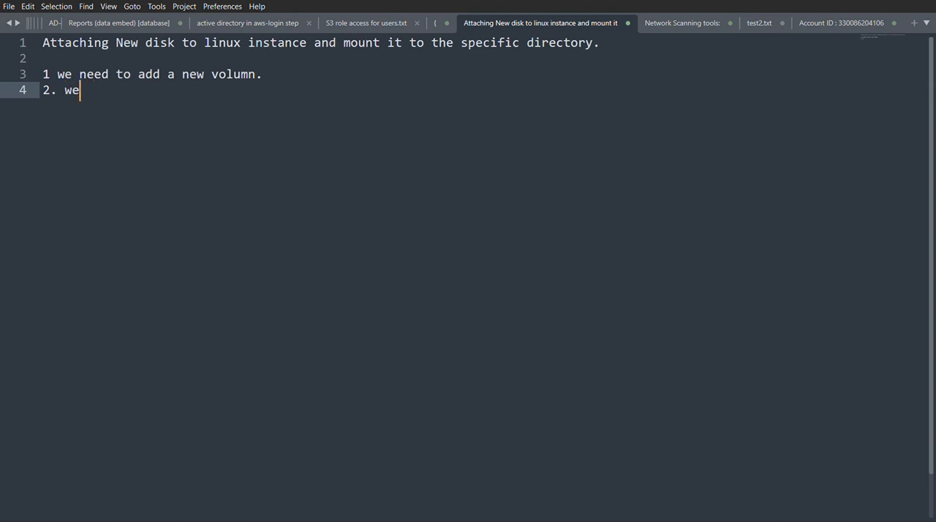
{"action": "type", "text": "part"}
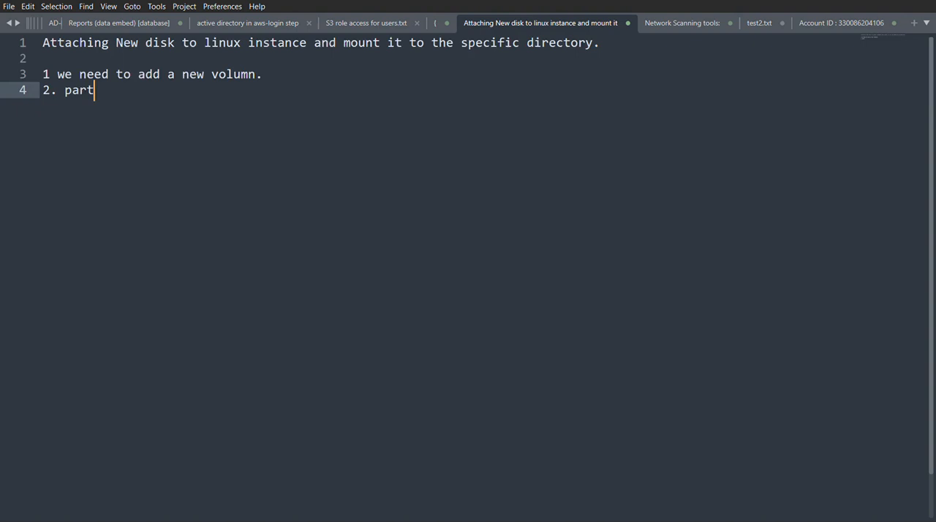
{"action": "type", "text": "itioning"}
{"action": "type", "text": "3. m"}
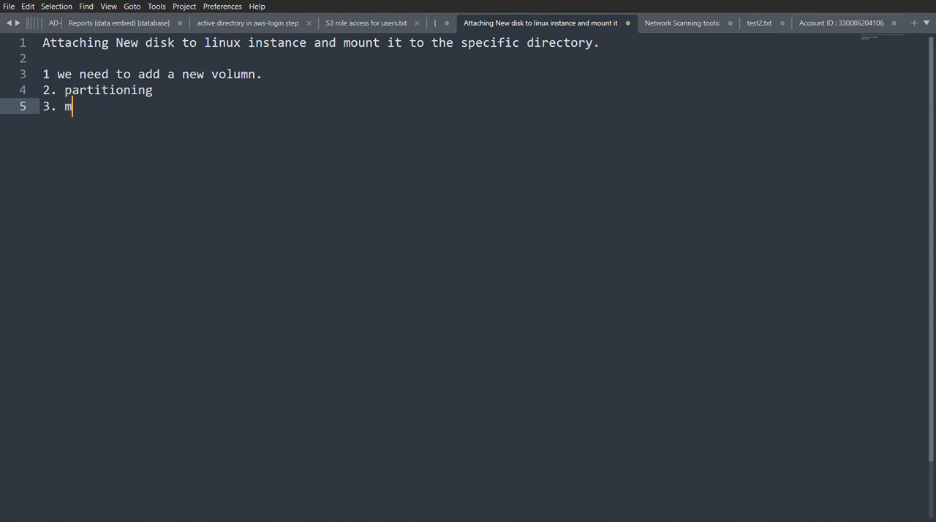
{"action": "type", "text": "ount"}
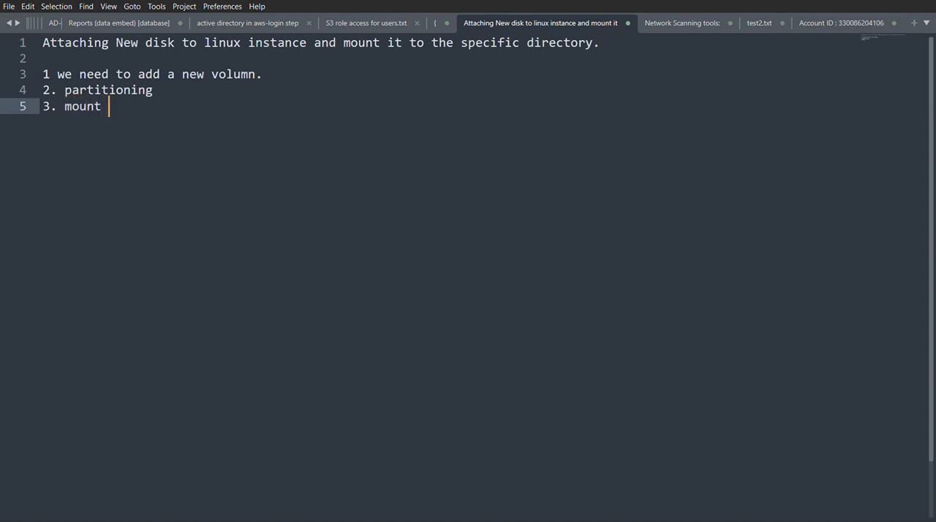
{"action": "type", "text": "/folder"}
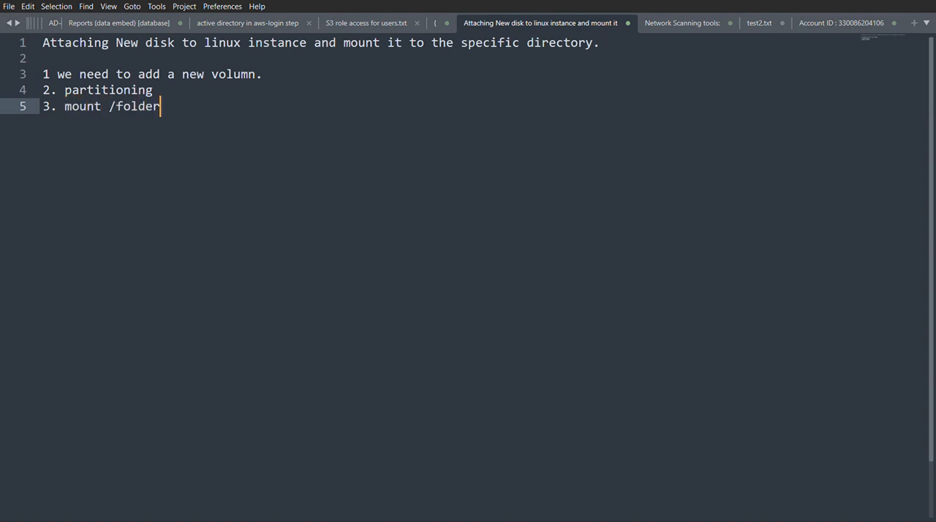
{"action": "type", "text": "/dirc"}
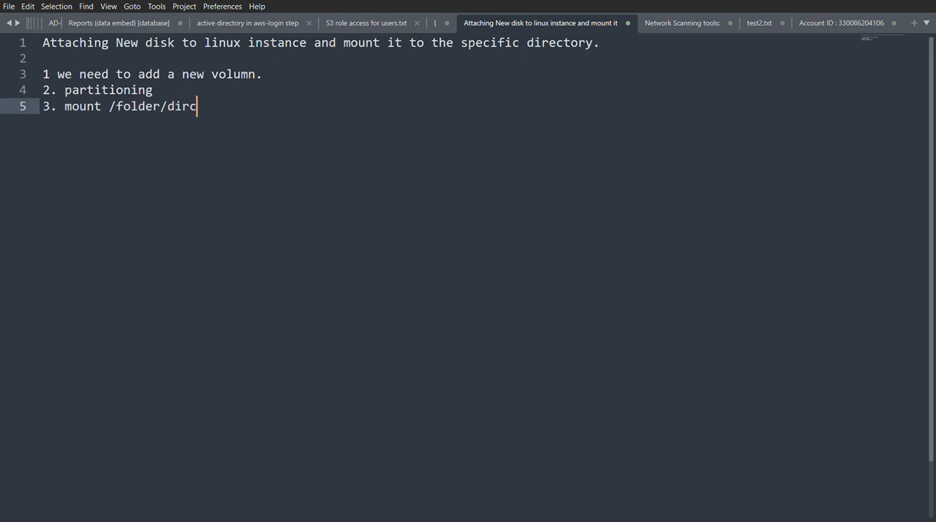
{"action": "type", "text": "e=="}
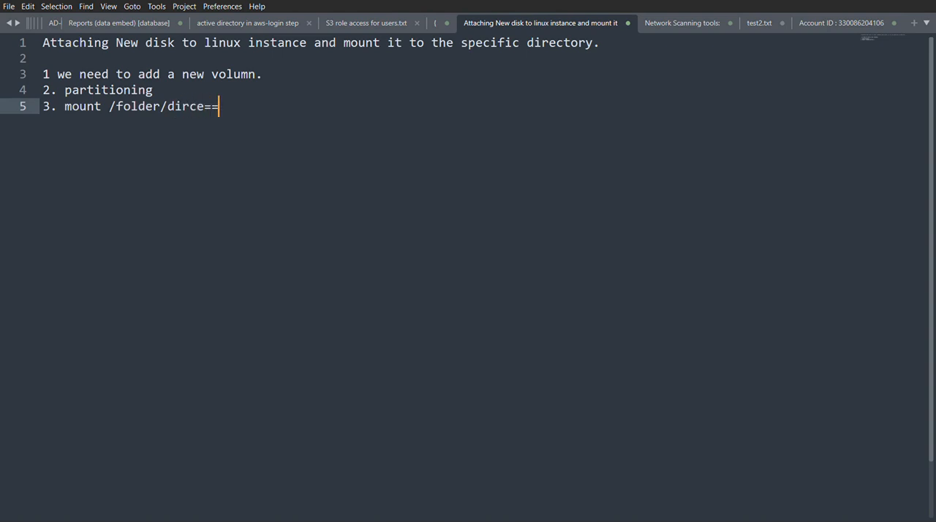
{"action": "key", "text": "BackSpace"}
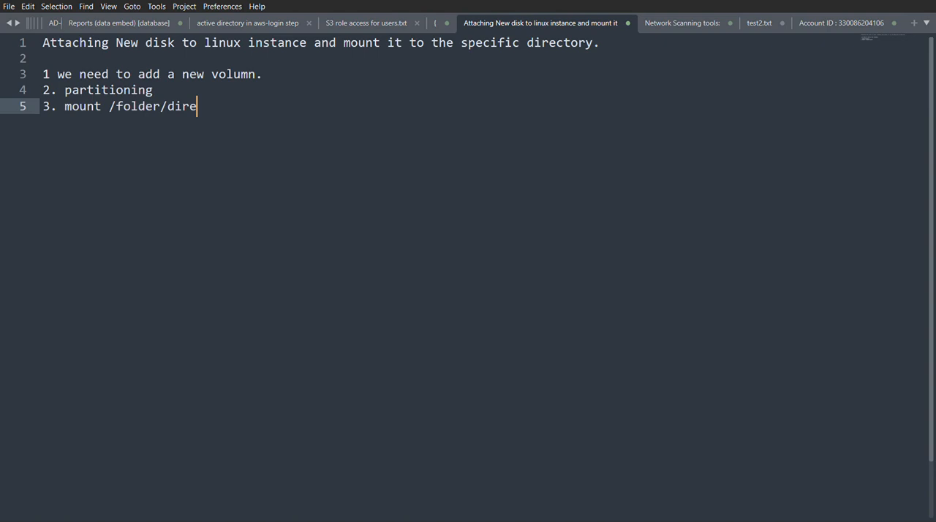
{"action": "type", "text": "ctory."}
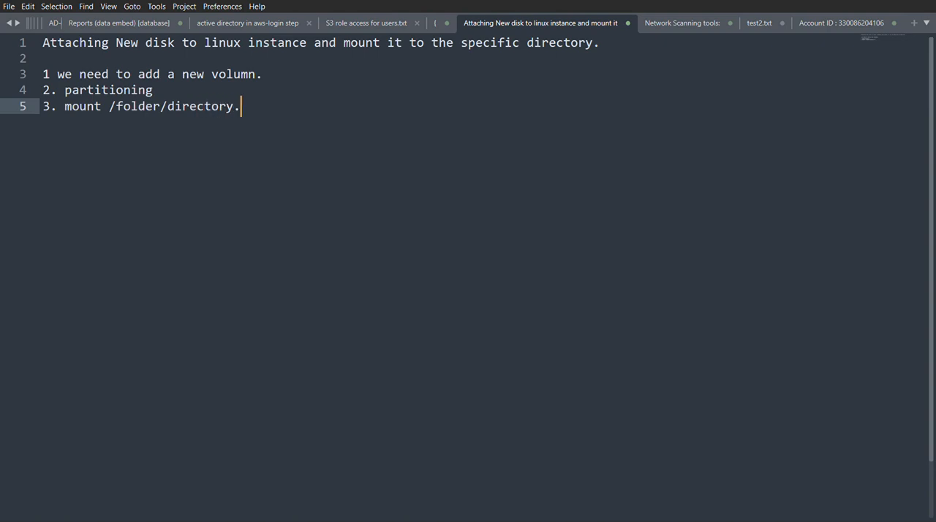
{"action": "key", "text": "Enter"}
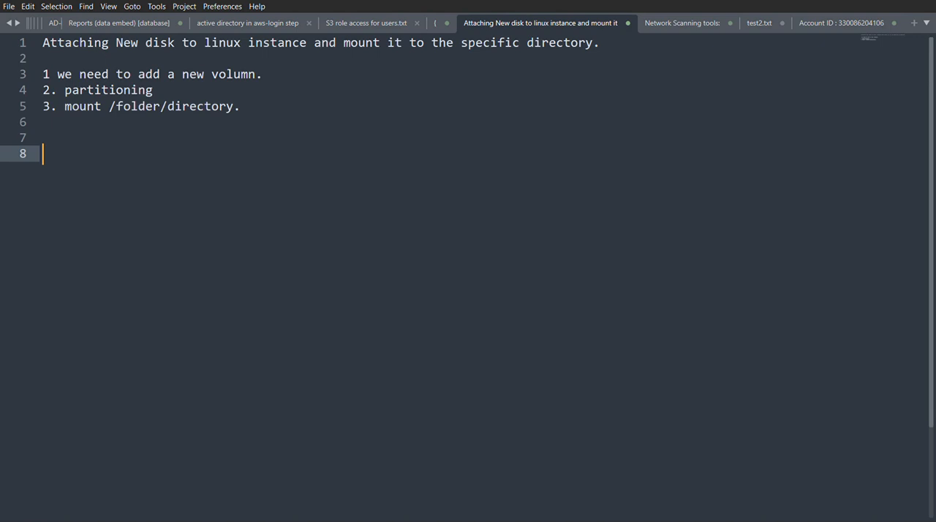
{"action": "mouse_move", "coordinate": [899, 46]}
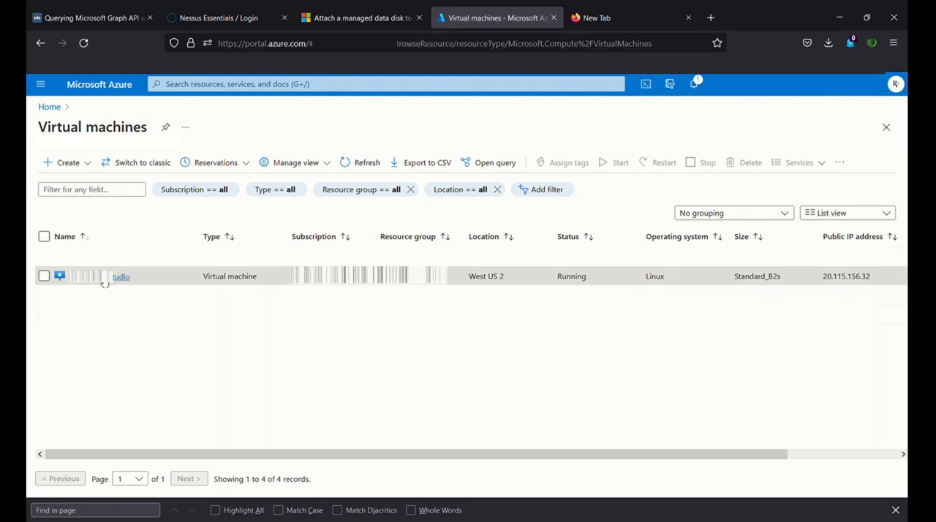
{"action": "mouse_move", "coordinate": [120, 276]}
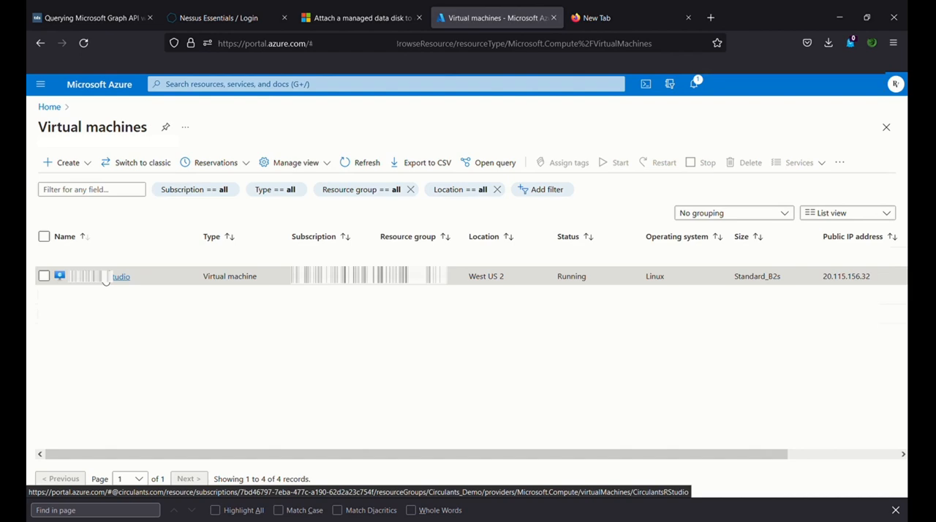
Open the Linux VM's Disks page, showing only the OS disk
{"action": "left_click", "coordinate": [120, 277]}
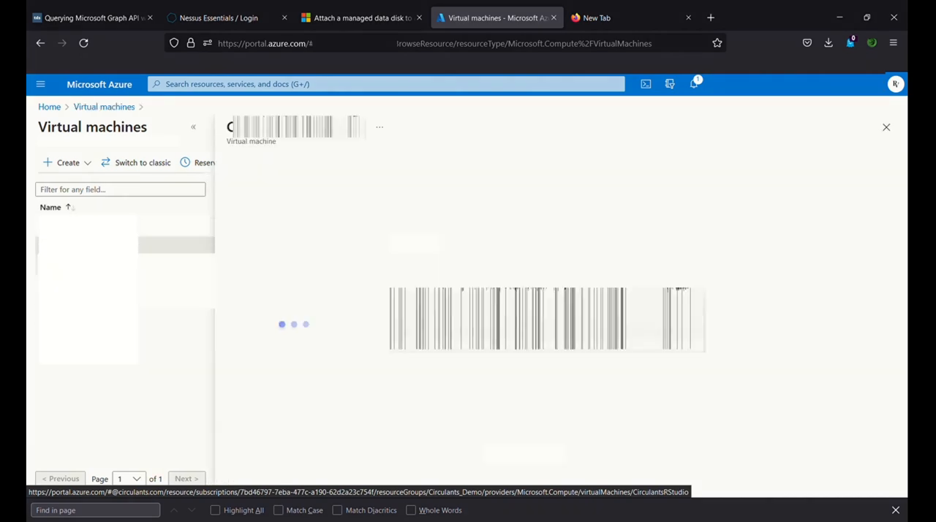
{"action": "left_click", "coordinate": [104, 247]}
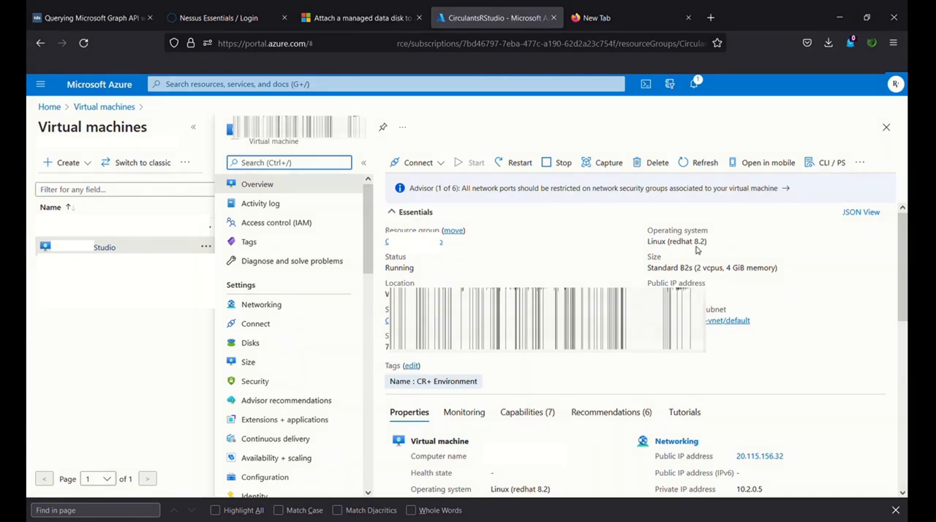
{"action": "mouse_move", "coordinate": [490, 252]}
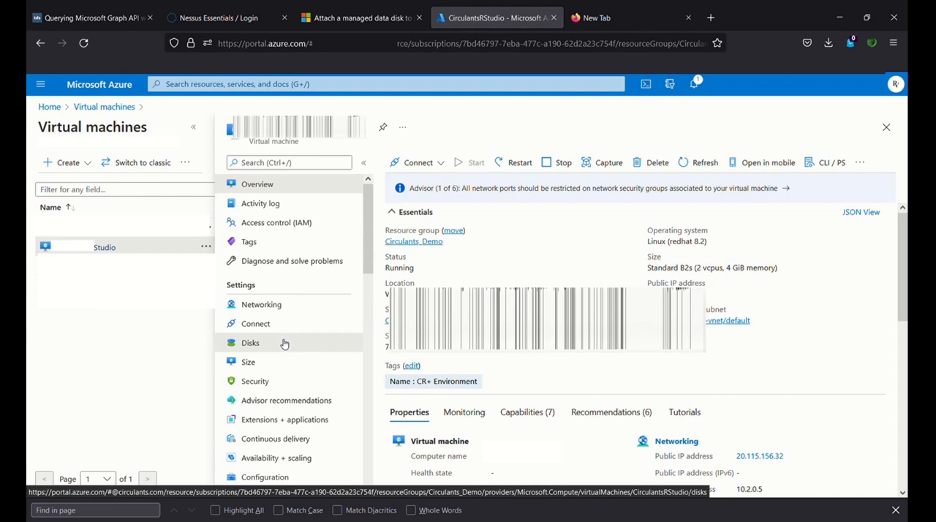
{"action": "left_click", "coordinate": [250, 342]}
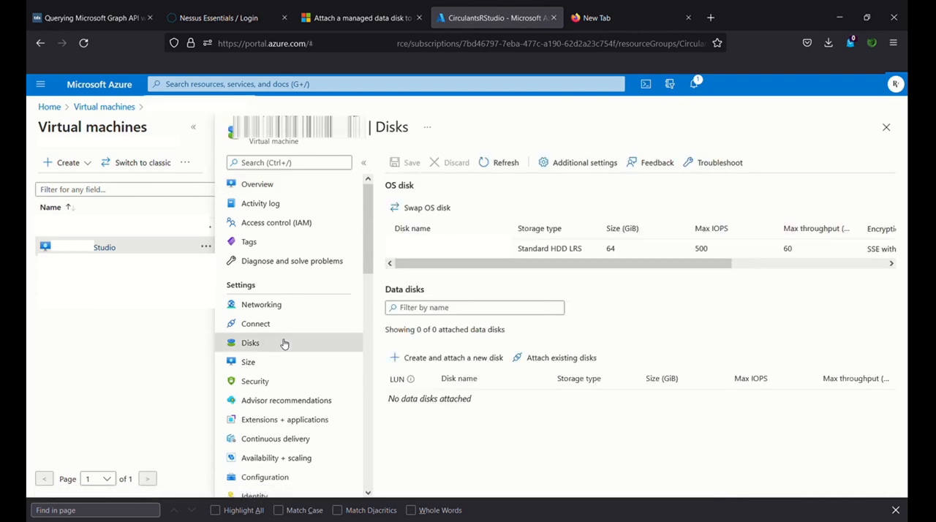
{"action": "mouse_move", "coordinate": [453, 358]}
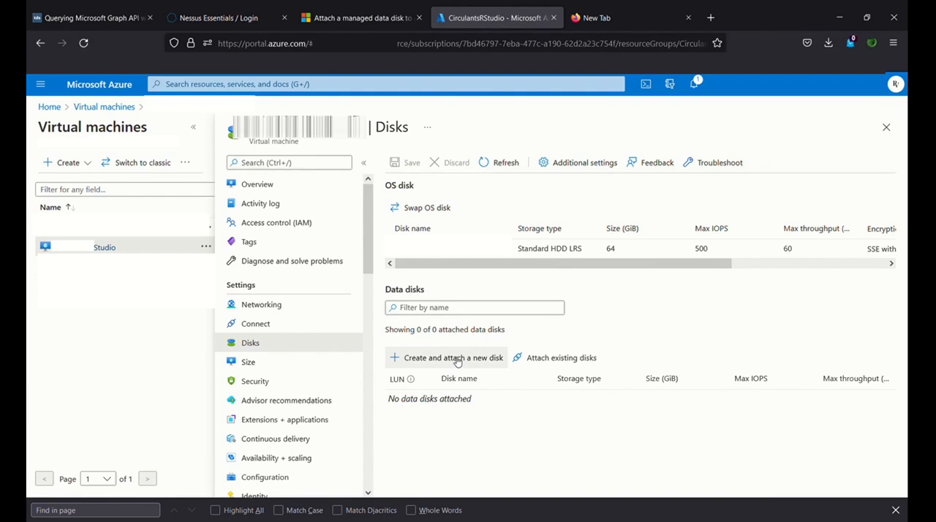
Add a new data disk named mnt: Premium SSD, size 10, Read-only host caching
{"action": "left_click", "coordinate": [454, 357]}
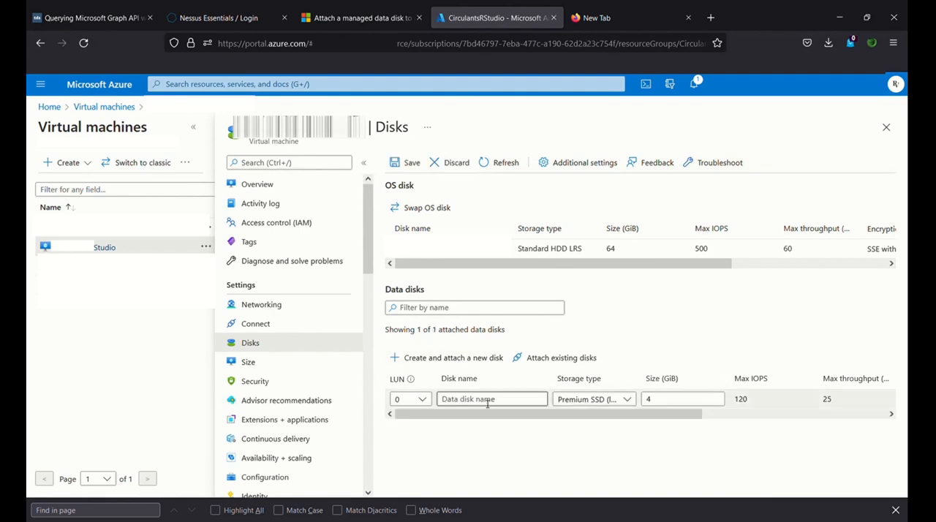
{"action": "left_click", "coordinate": [492, 398]}
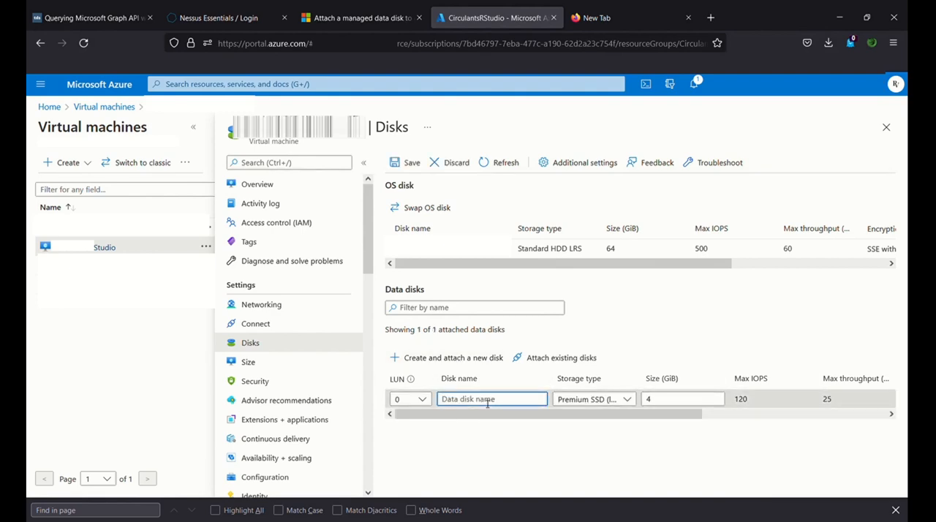
{"action": "type", "text": "mo"}
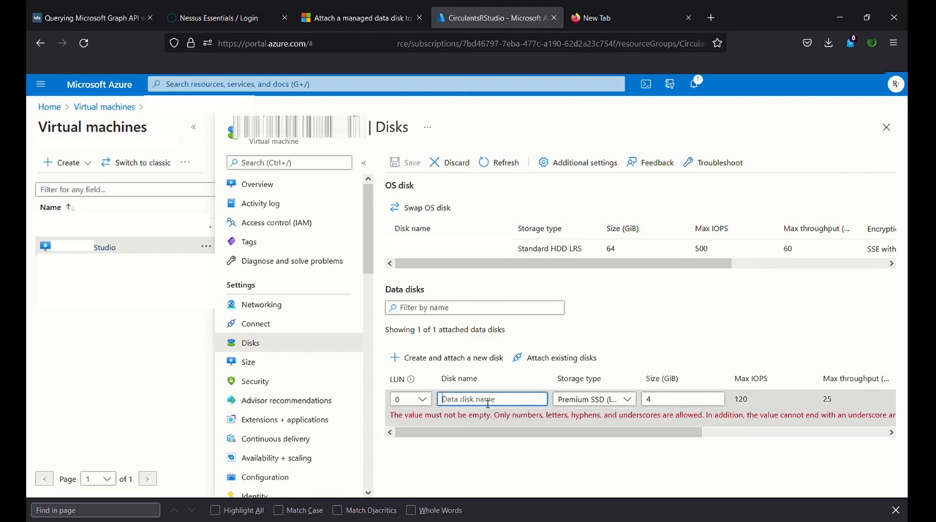
{"action": "type", "text": "mnt"}
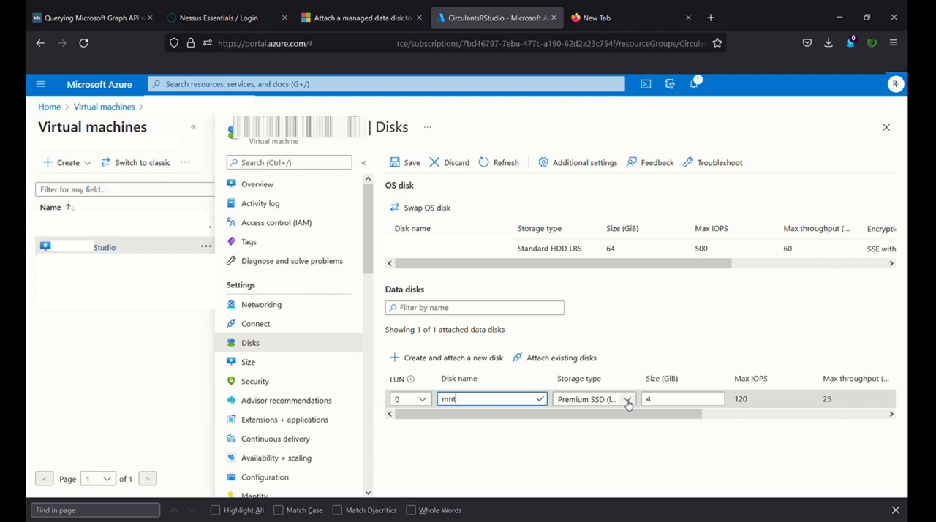
{"action": "left_click", "coordinate": [592, 398]}
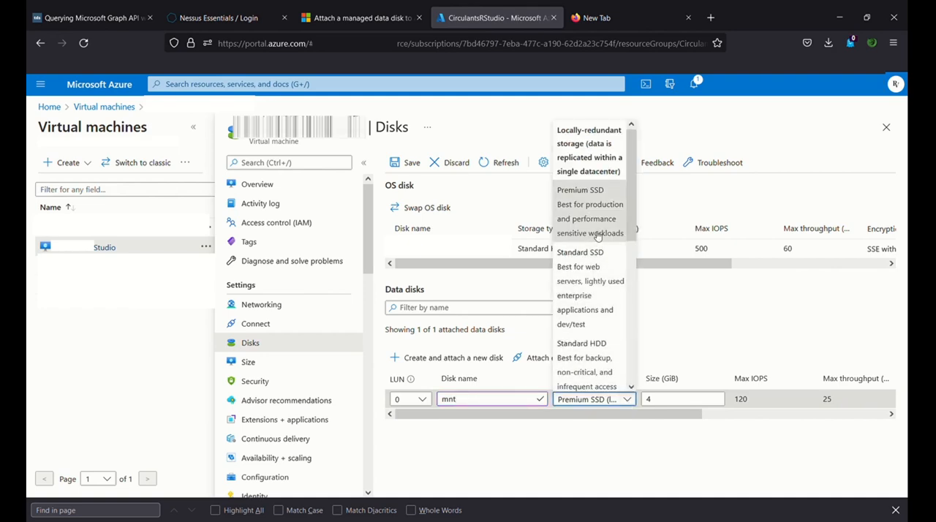
{"action": "mouse_move", "coordinate": [574, 203]}
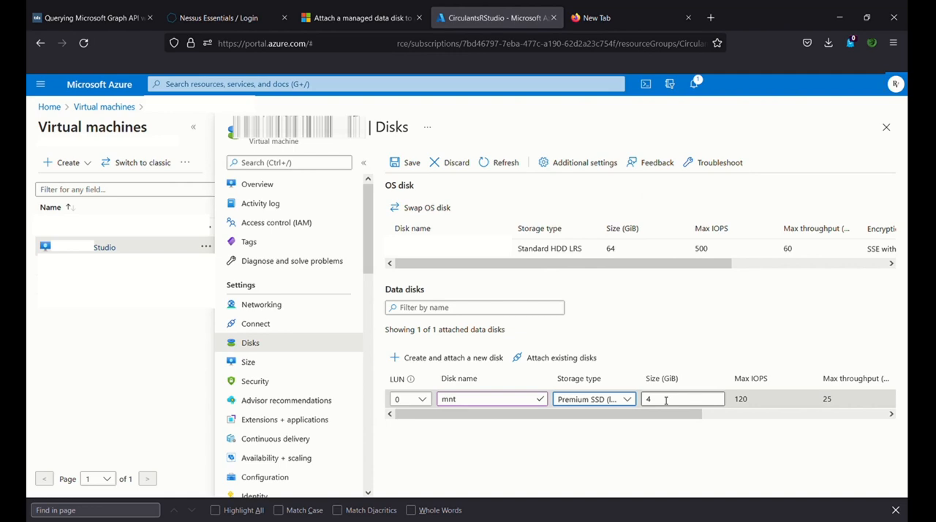
{"action": "type", "text": "10"}
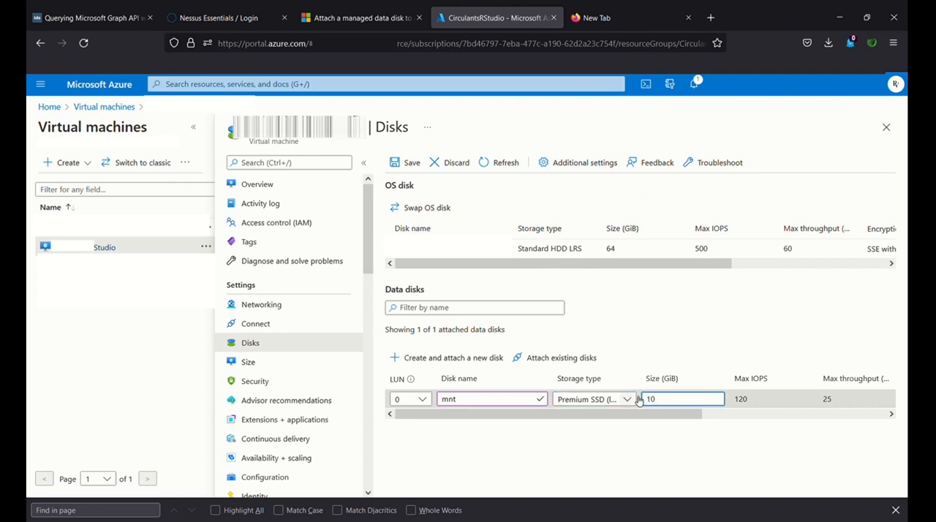
{"action": "scroll", "scroll_direction": "right", "scroll_amount": 3}
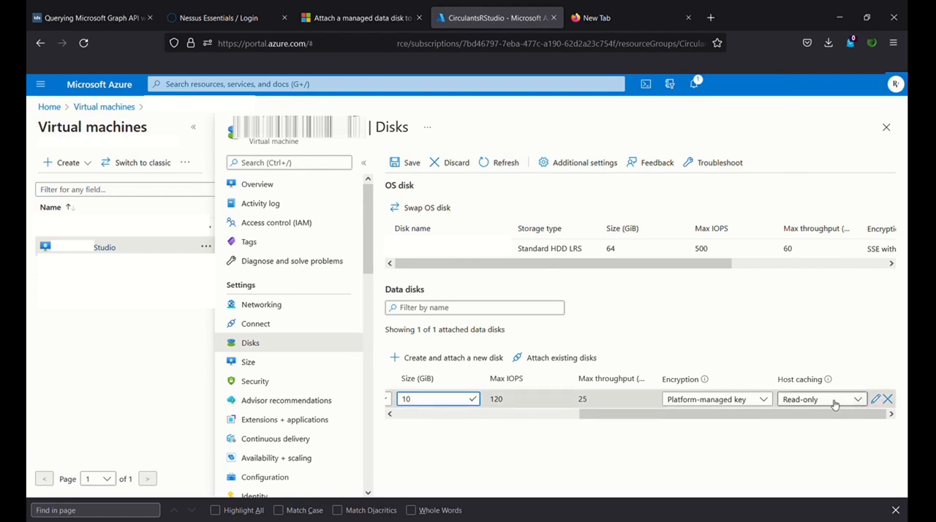
{"action": "left_click", "coordinate": [821, 398]}
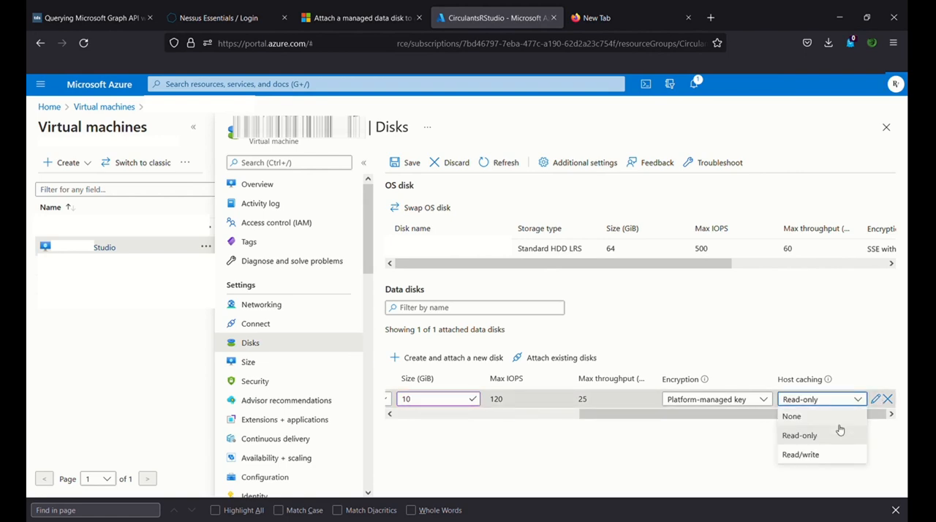
{"action": "left_click", "coordinate": [800, 454]}
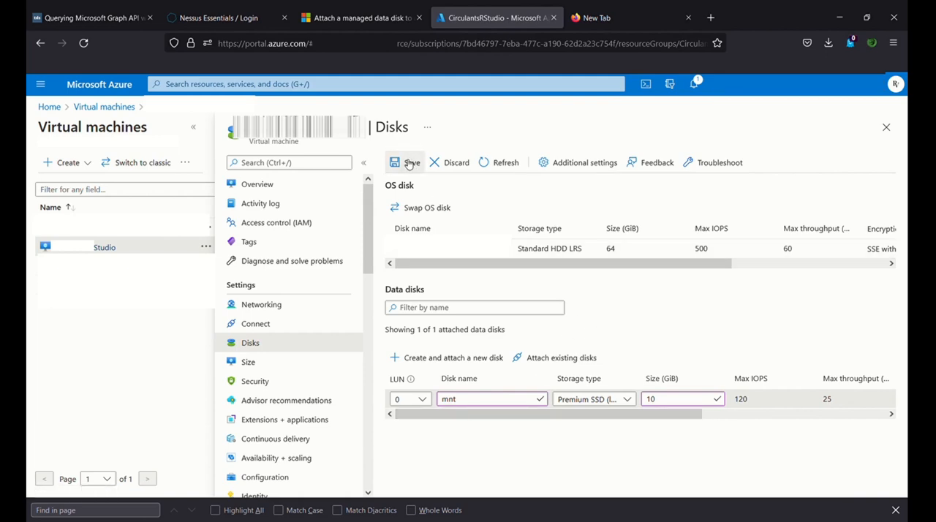
Save the Disks page so the mnt disk is created and attached to the VM
{"action": "left_click", "coordinate": [407, 163]}
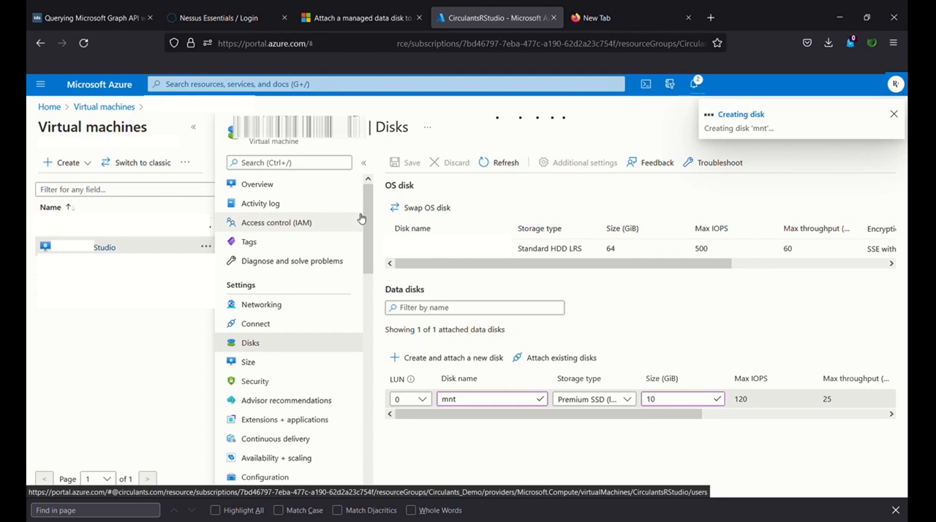
{"action": "left_click", "coordinate": [892, 113]}
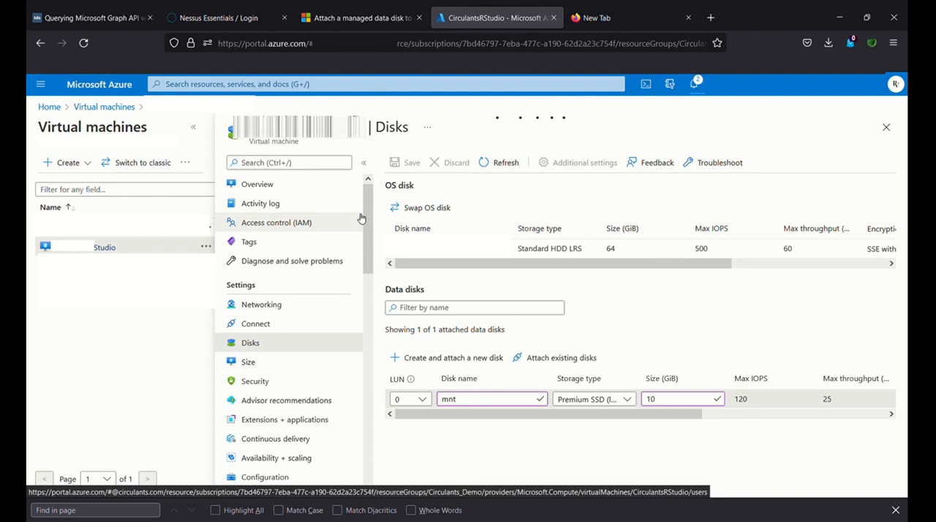
{"action": "left_click", "coordinate": [407, 162]}
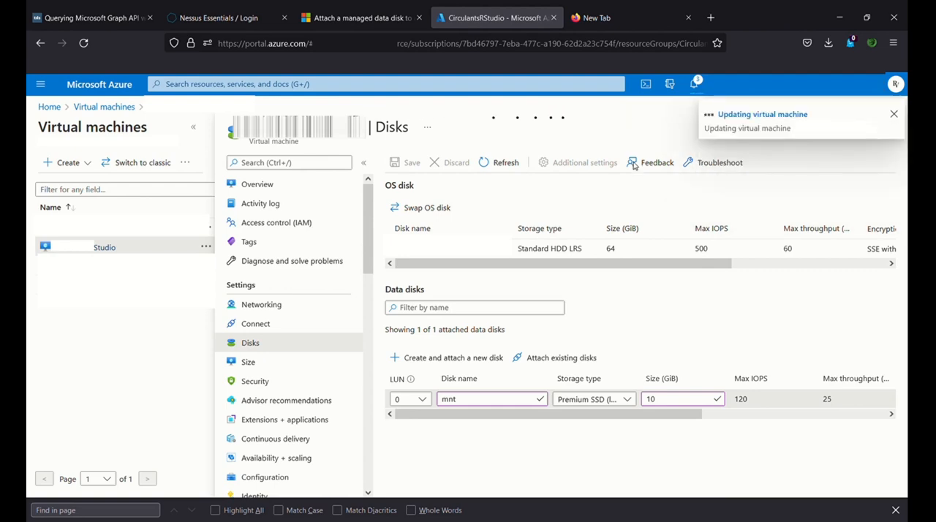
{"action": "mouse_move", "coordinate": [574, 159]}
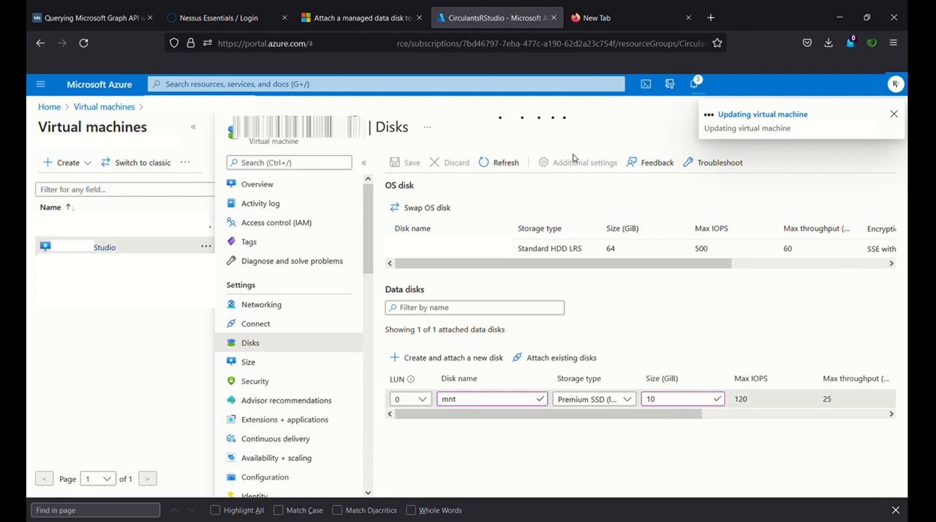
{"action": "left_click", "coordinate": [892, 113]}
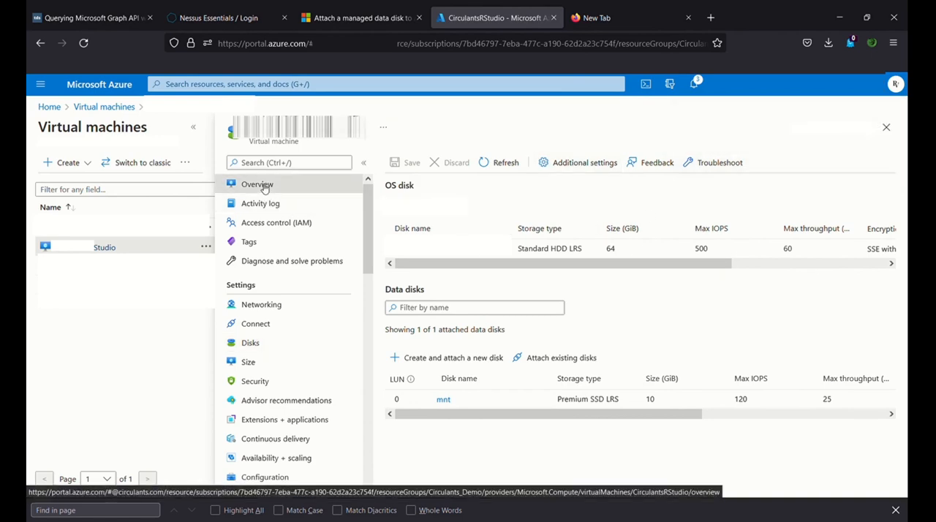
{"action": "left_click", "coordinate": [257, 184]}
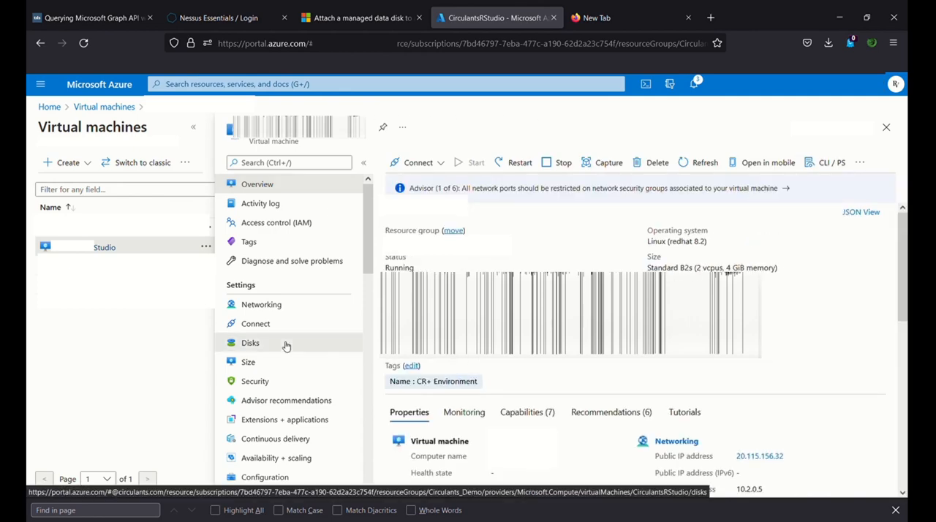
{"action": "left_click", "coordinate": [250, 342]}
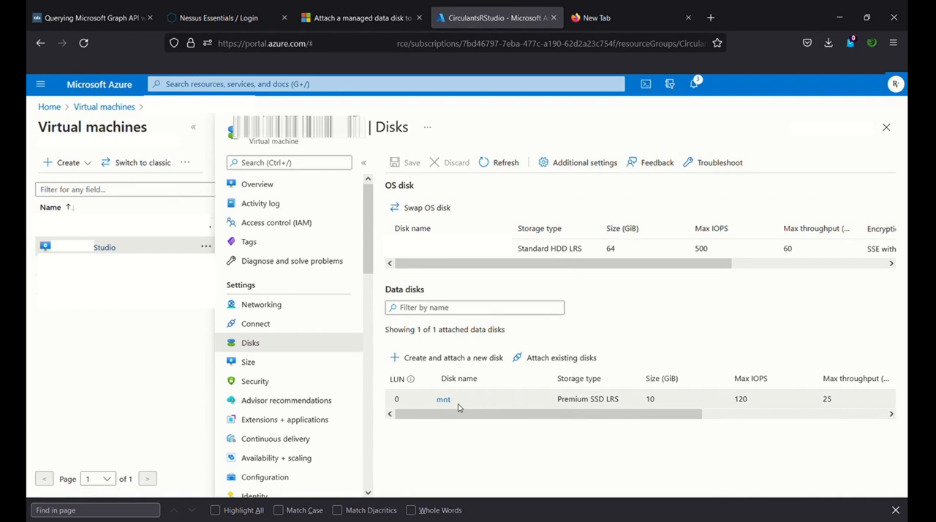
{"action": "mouse_move", "coordinate": [511, 409]}
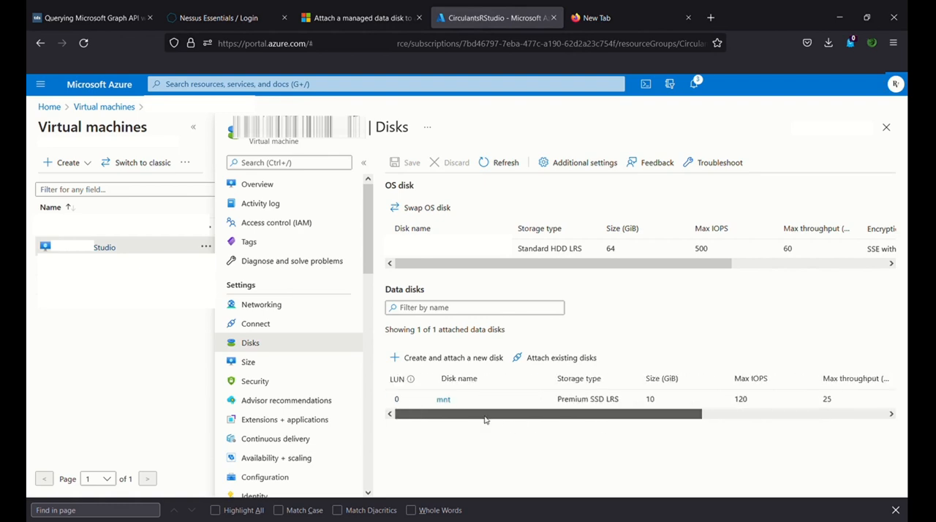
{"action": "mouse_move", "coordinate": [457, 429]}
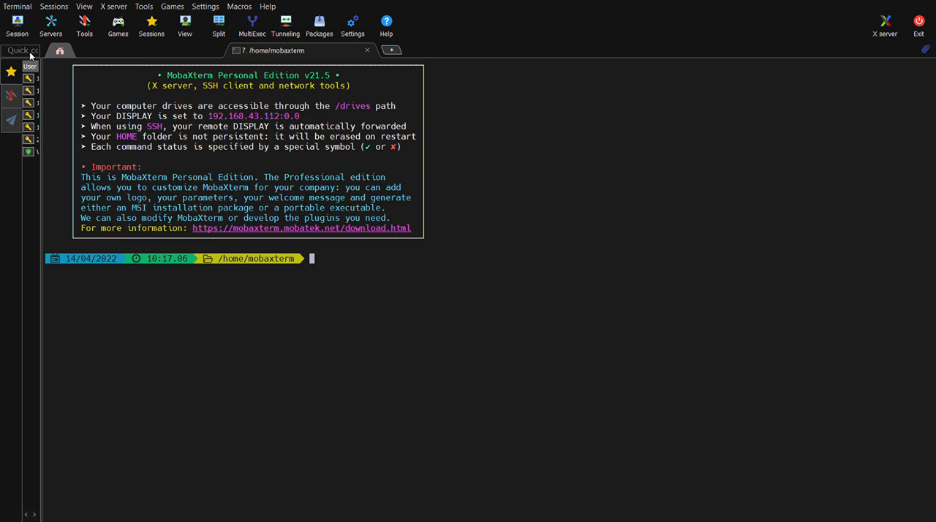
{"action": "mouse_move", "coordinate": [52, 63]}
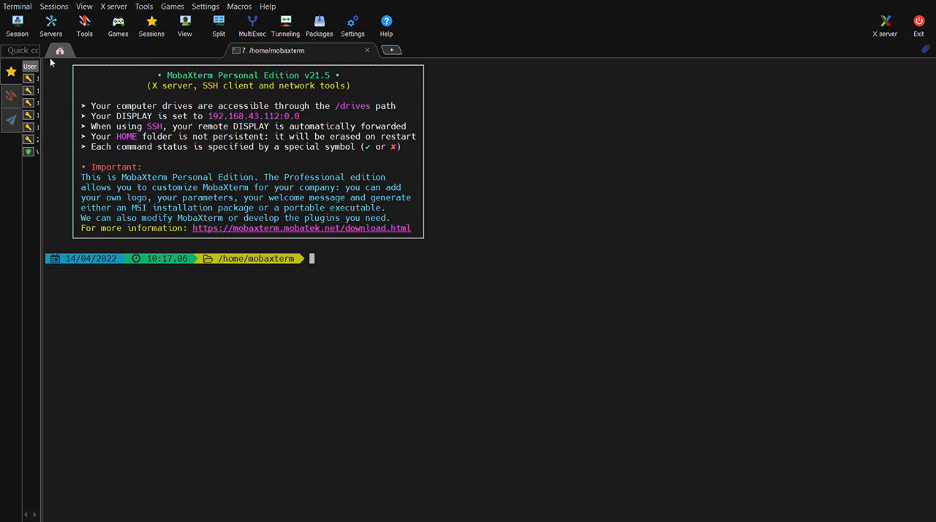
{"action": "mouse_move", "coordinate": [267, 120]}
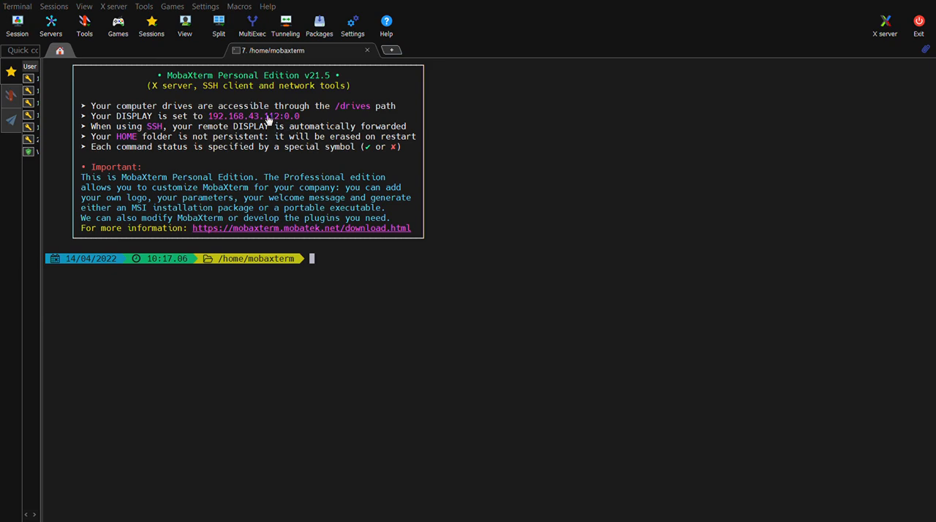
{"action": "mouse_move", "coordinate": [268, 120]}
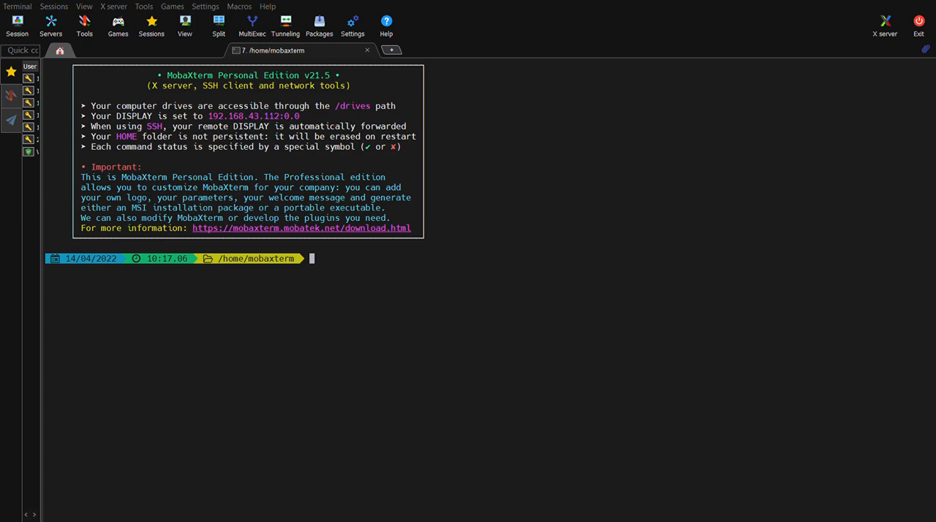
{"action": "mouse_move", "coordinate": [447, 397]}
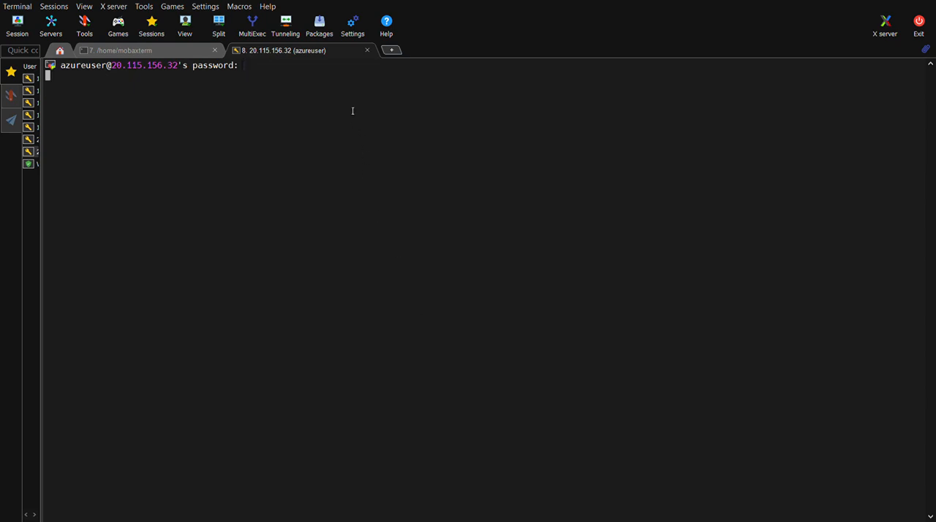
{"action": "mouse_move", "coordinate": [552, 246]}
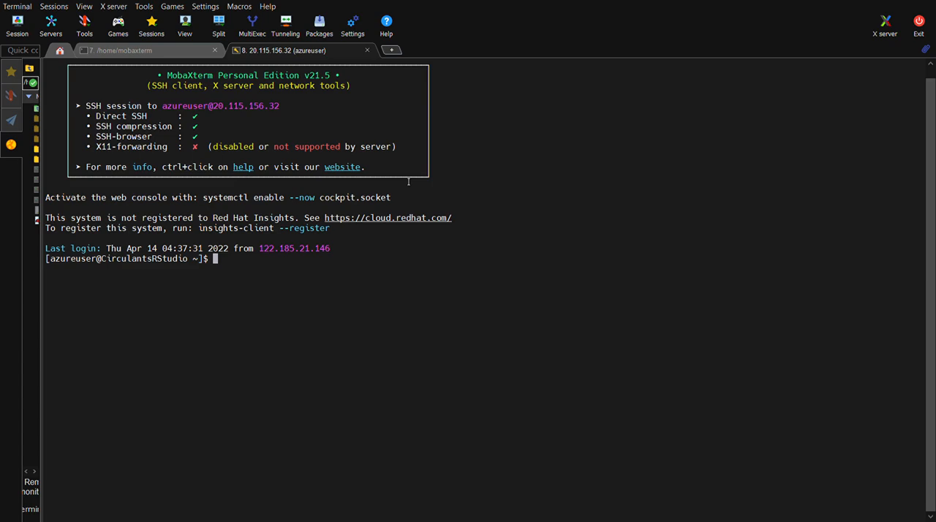
Become root with sudo -s and run df -l, df -h and lsblk to find sdc
{"action": "type", "text": "sudo -s"}
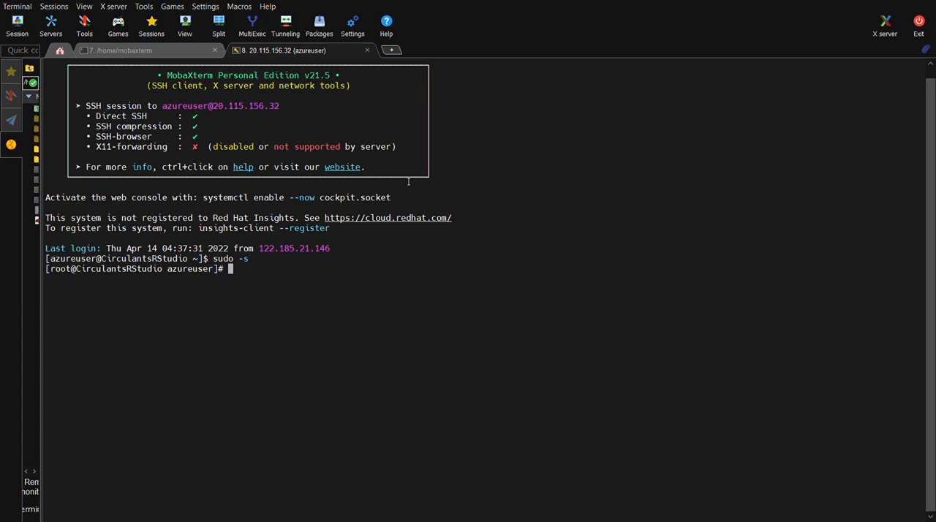
{"action": "type", "text": "df -l"}
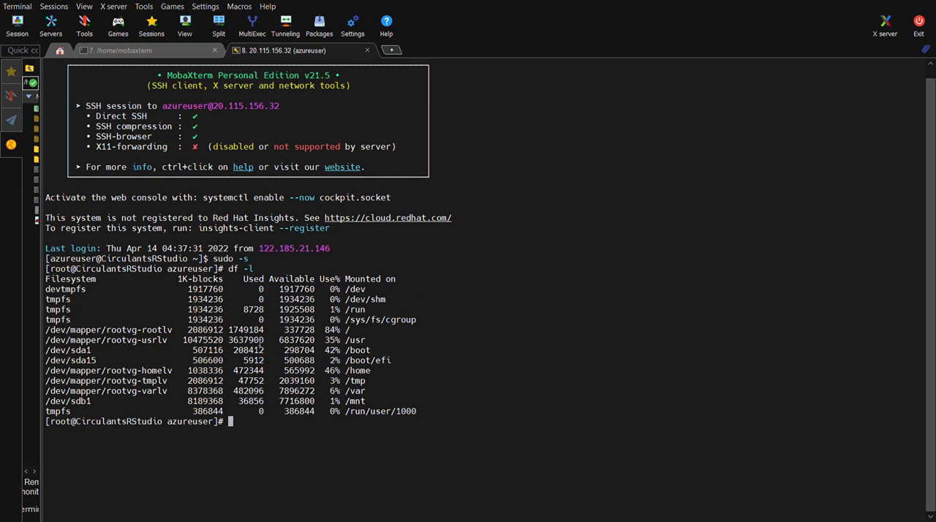
{"action": "type", "text": "df -h"}
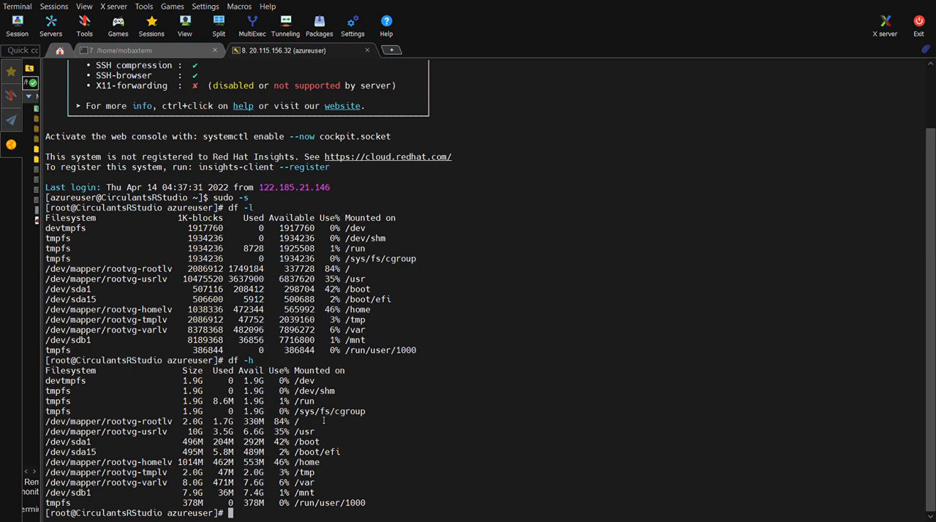
{"action": "type", "text": "lsblk"}
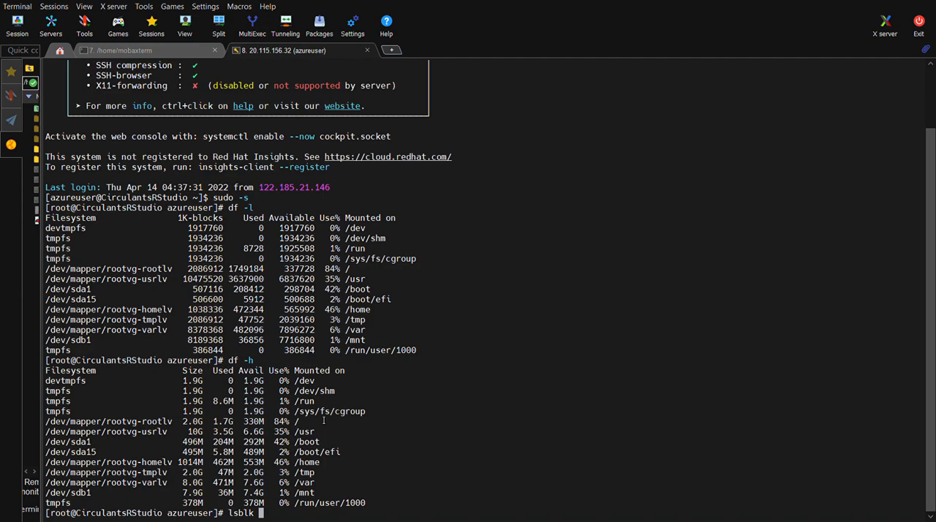
{"action": "key", "text": "Return"}
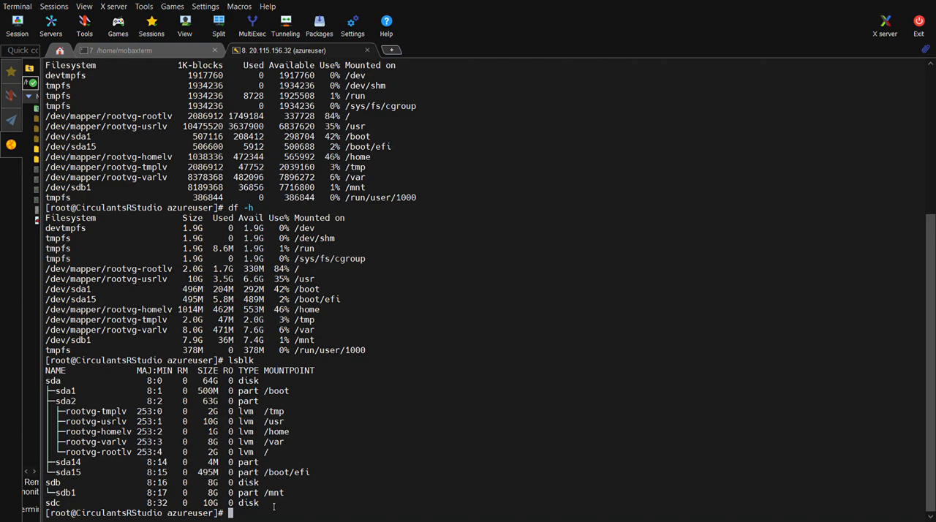
Run fdisk -l and pick out /dev/sdc as the unpartitioned 10 GiB disk
{"action": "type", "text": "fdi"}
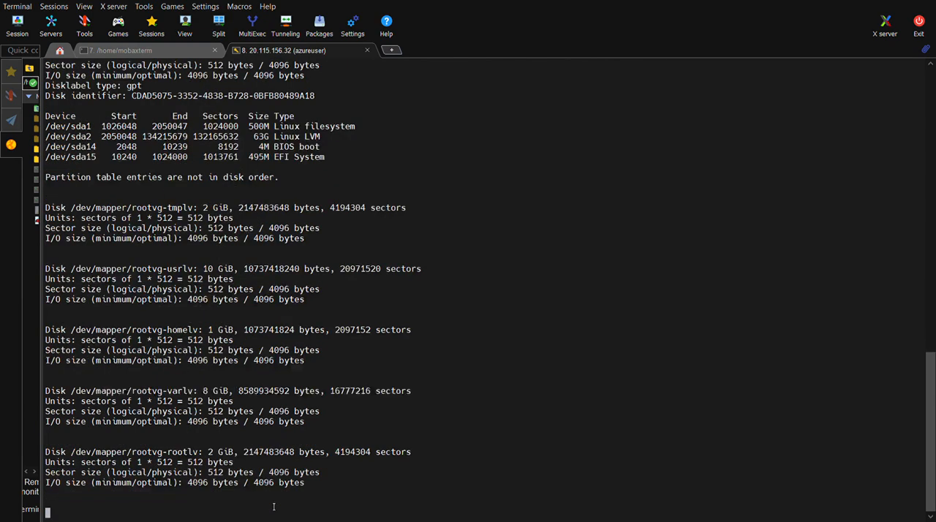
{"action": "key", "text": "Return"}
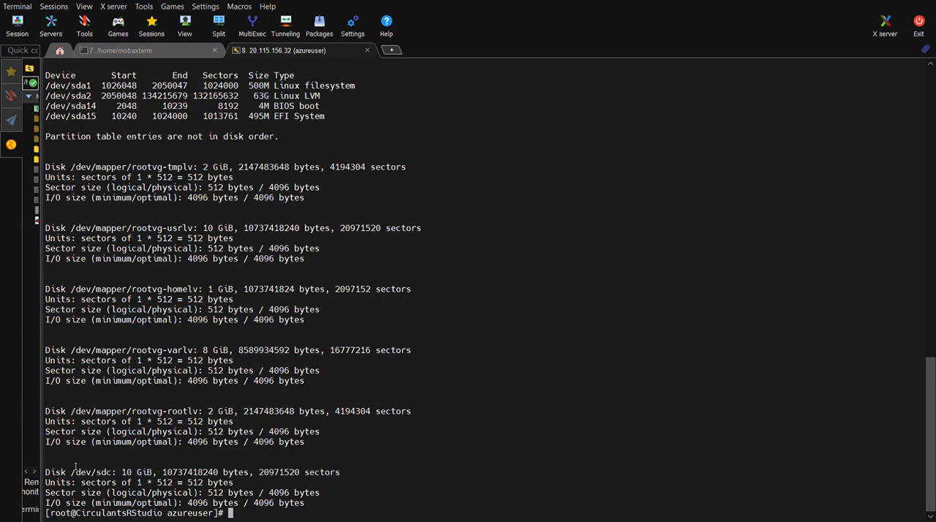
{"action": "double_click", "coordinate": [90, 471]}
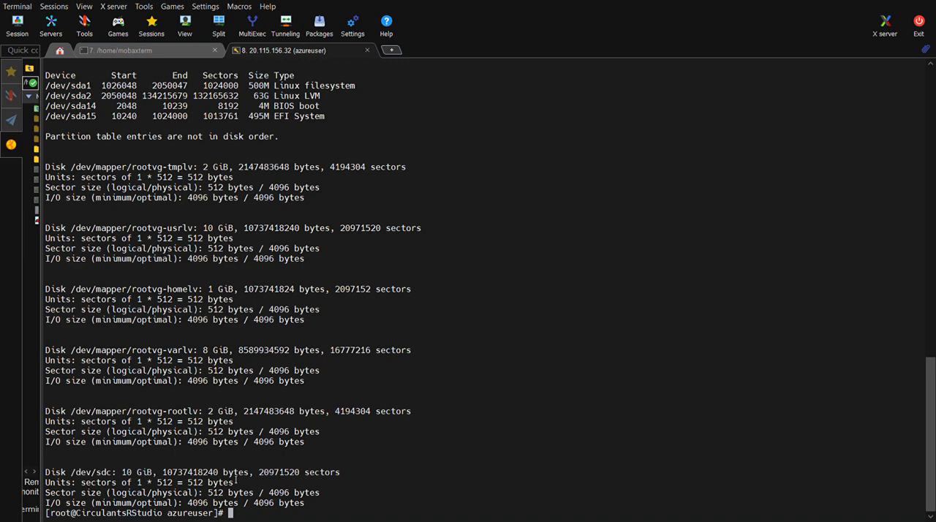
{"action": "type", "text": "fdisk"}
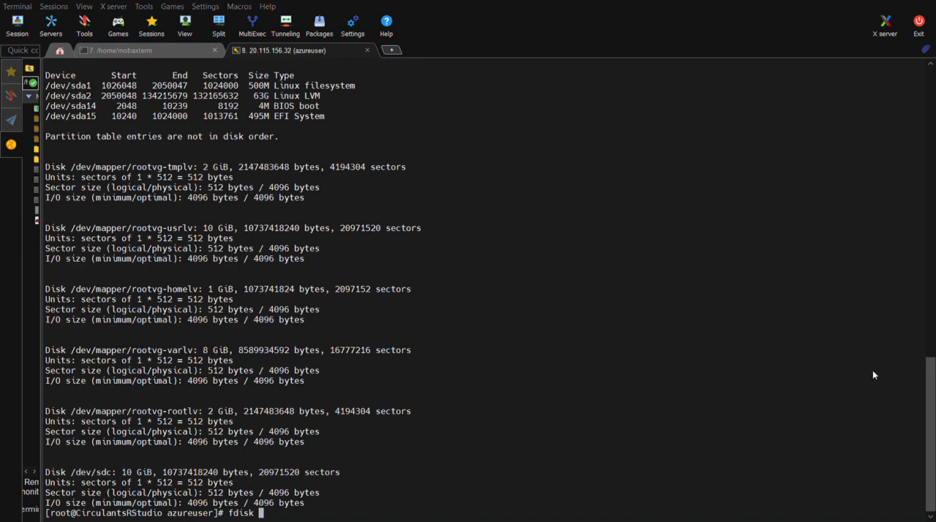
Run fdisk /dev/sdc and print its command help with m
{"action": "type", "text": "/dev/"}
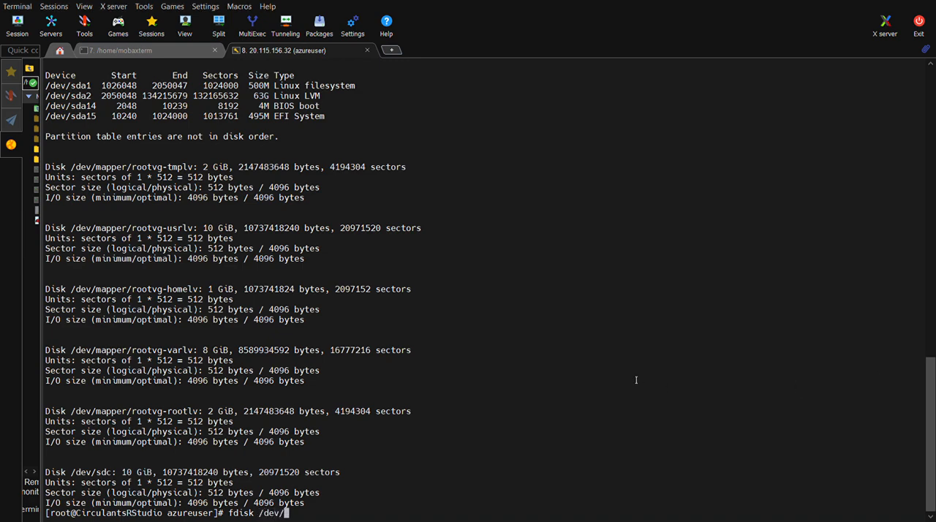
{"action": "type", "text": "sdc"}
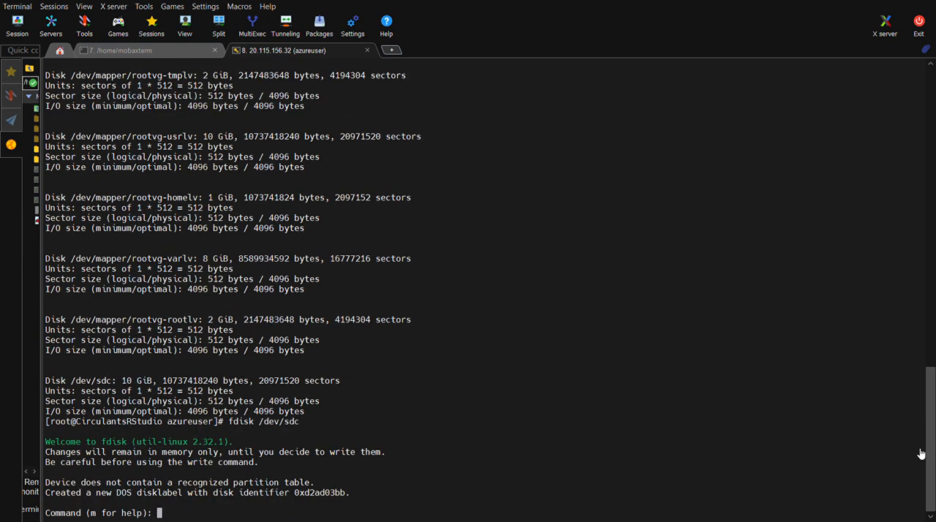
{"action": "mouse_move", "coordinate": [436, 346]}
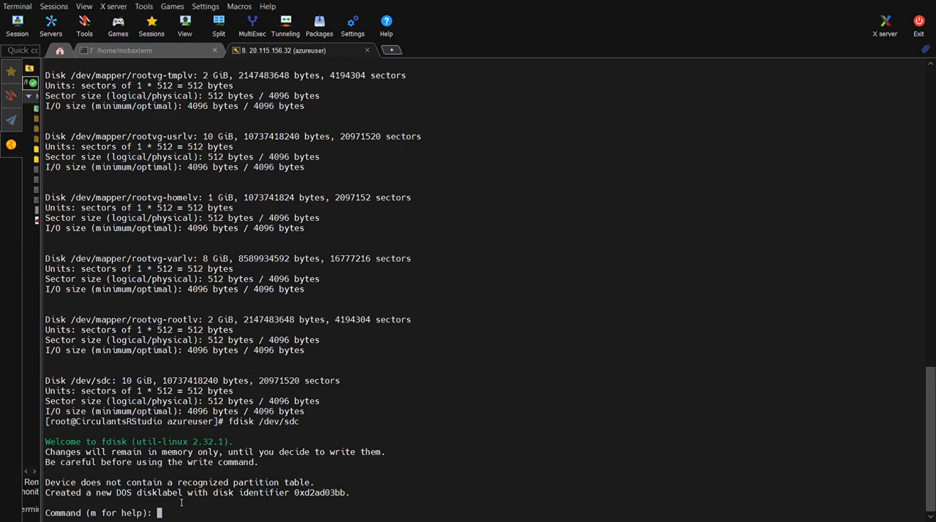
{"action": "type", "text": "m"}
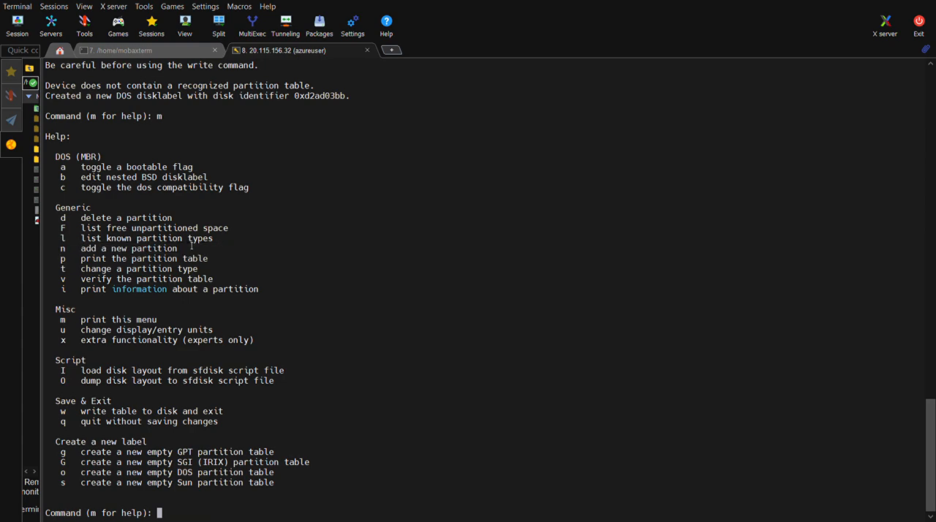
{"action": "mouse_move", "coordinate": [190, 256]}
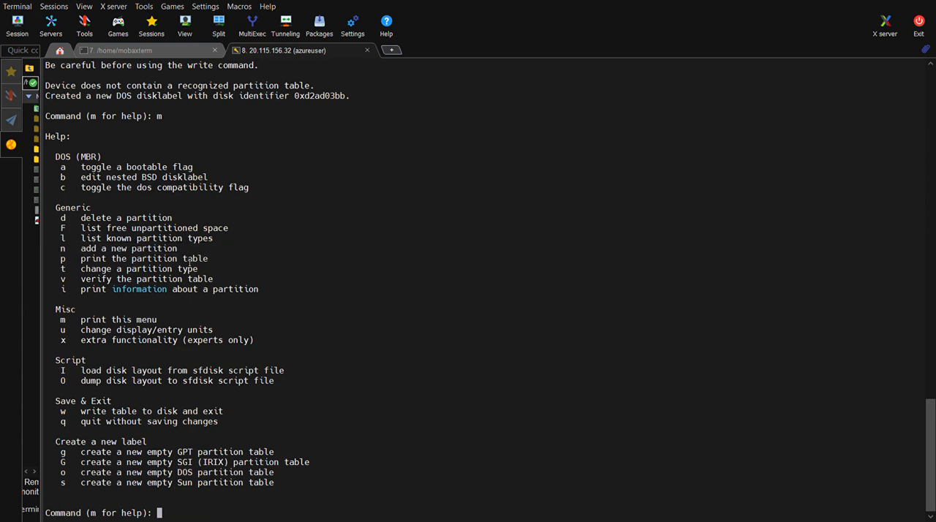
Create primary partition 1 spanning the default sectors and write the table with w
{"action": "type", "text": "n"}
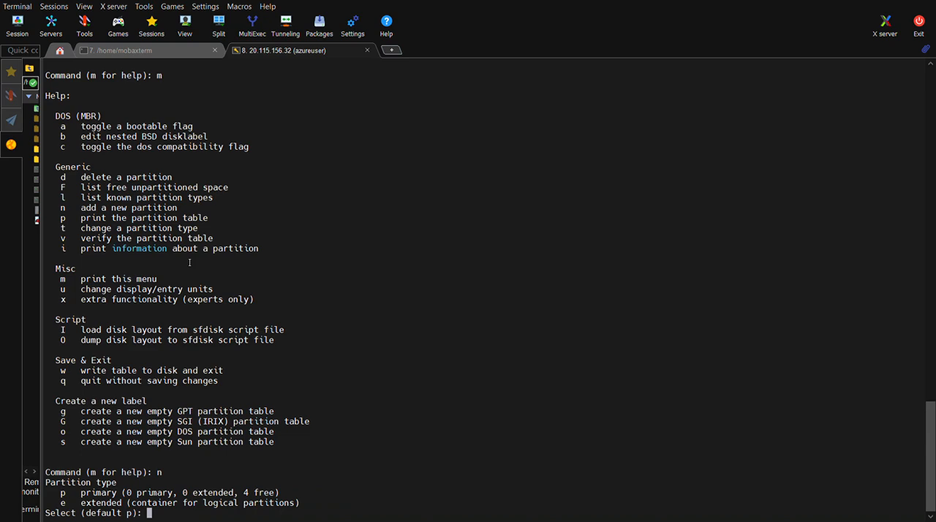
{"action": "type", "text": "p"}
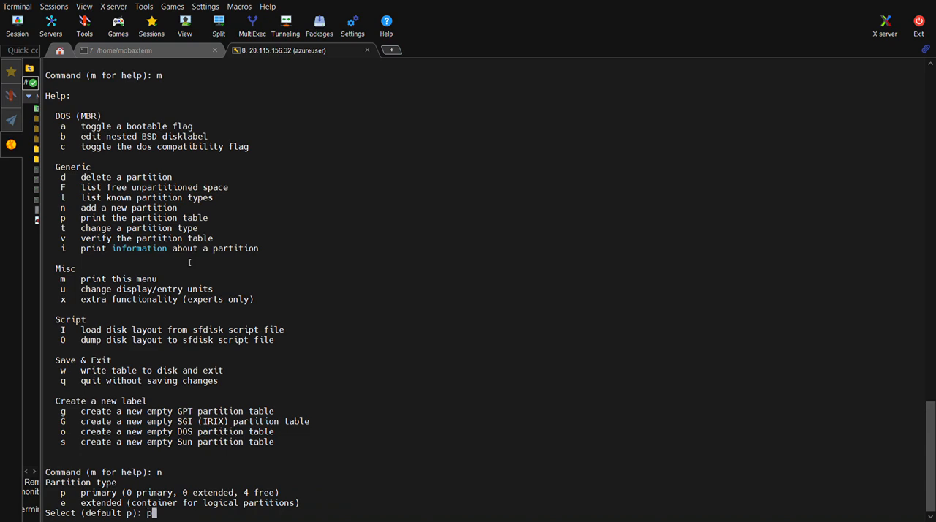
{"action": "type", "text": "p"}
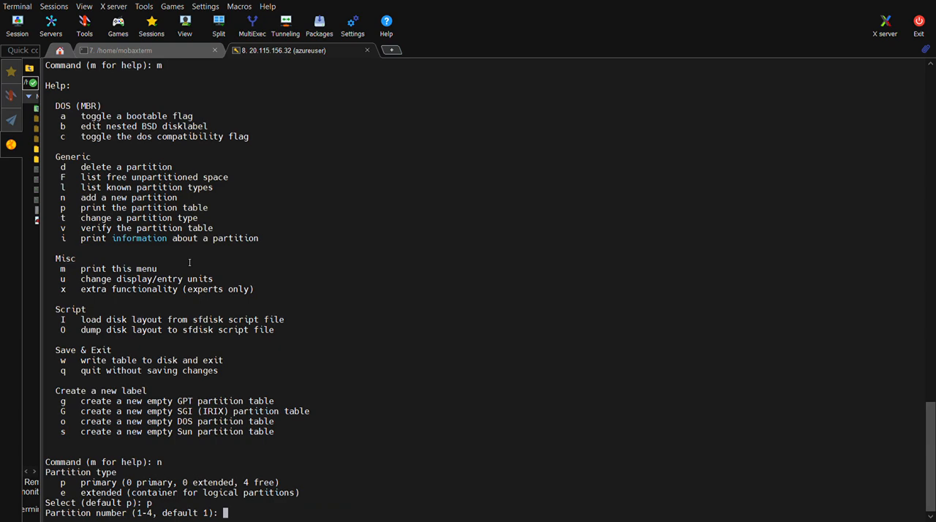
{"action": "type", "text": "1"}
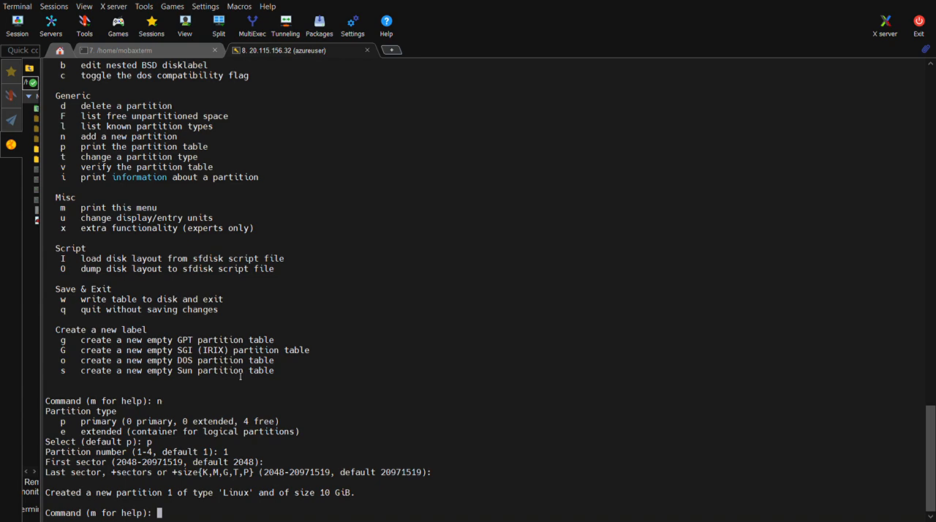
{"action": "type", "text": "w"}
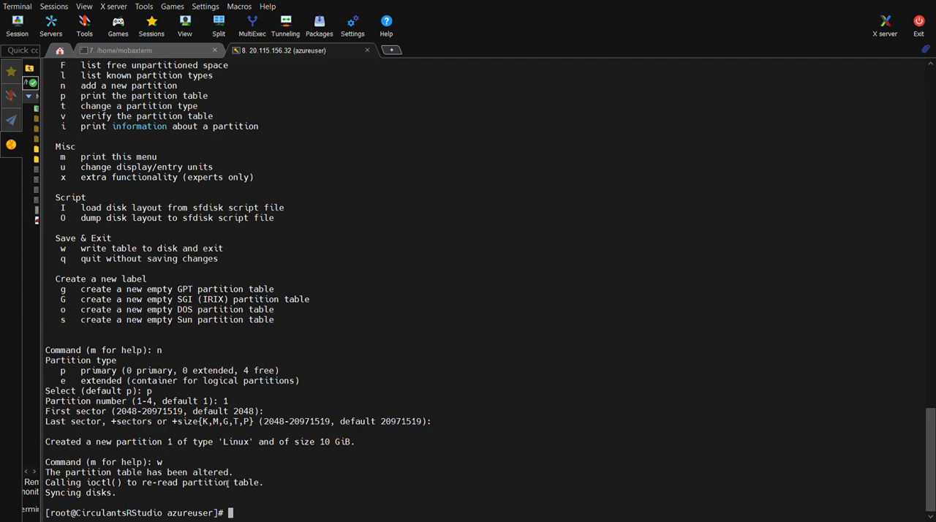
{"action": "mouse_move", "coordinate": [298, 516]}
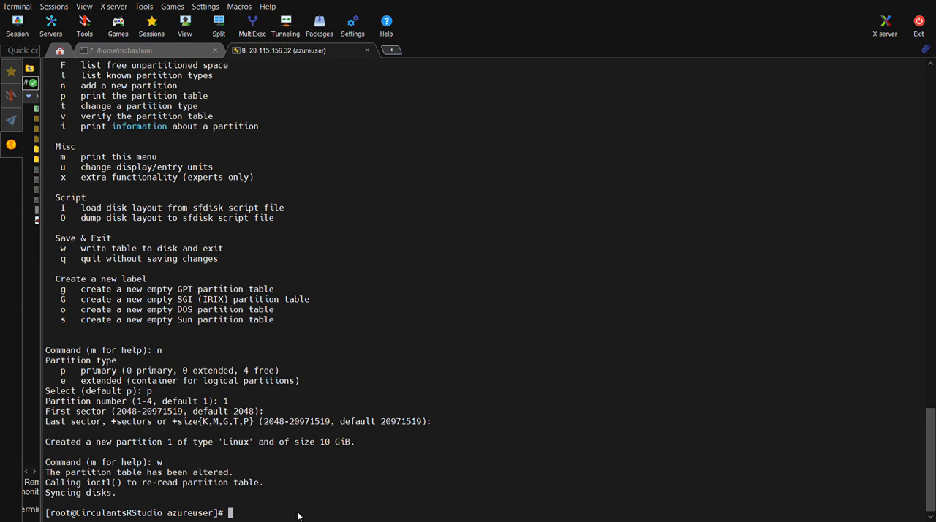
Run partprobe, then fdisk -l, scrolling to /dev/sdc1 as a 10G Linux partition
{"action": "type", "text": "pq"}
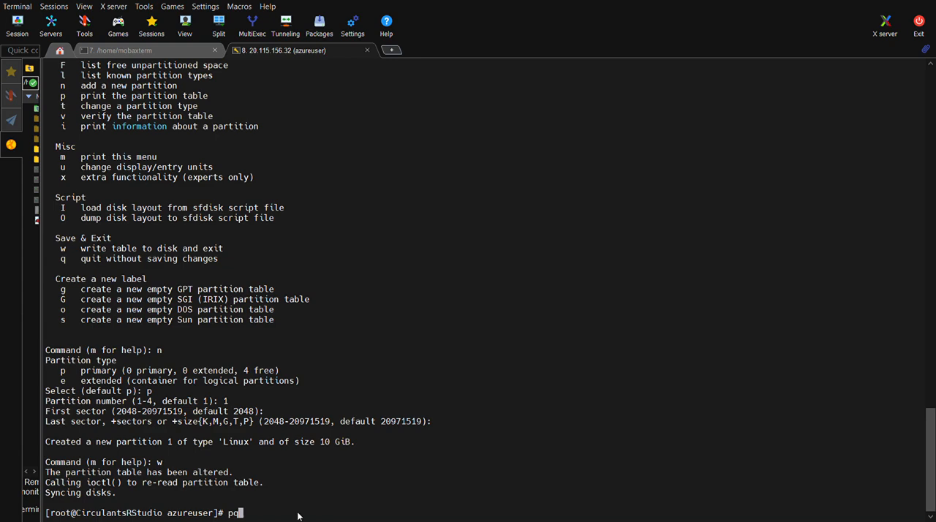
{"action": "key", "text": "BackSpace"}
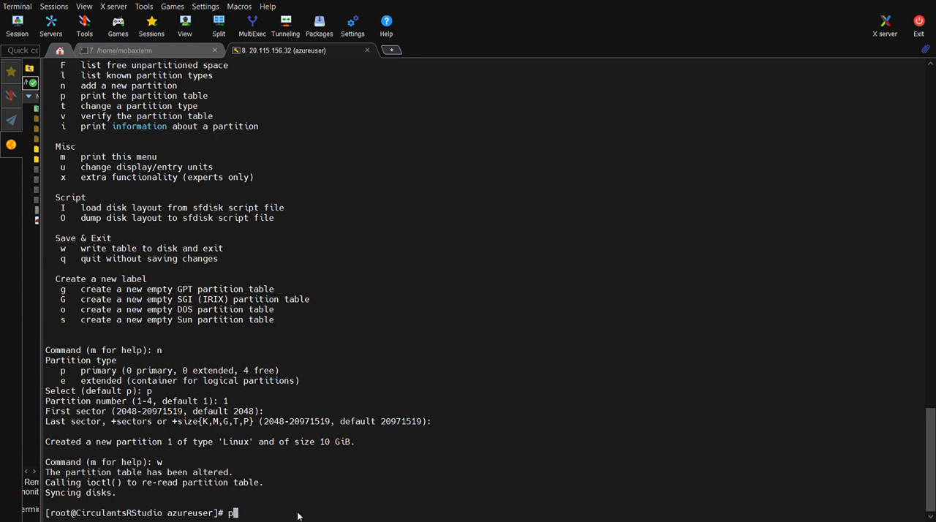
{"action": "type", "text": "art"}
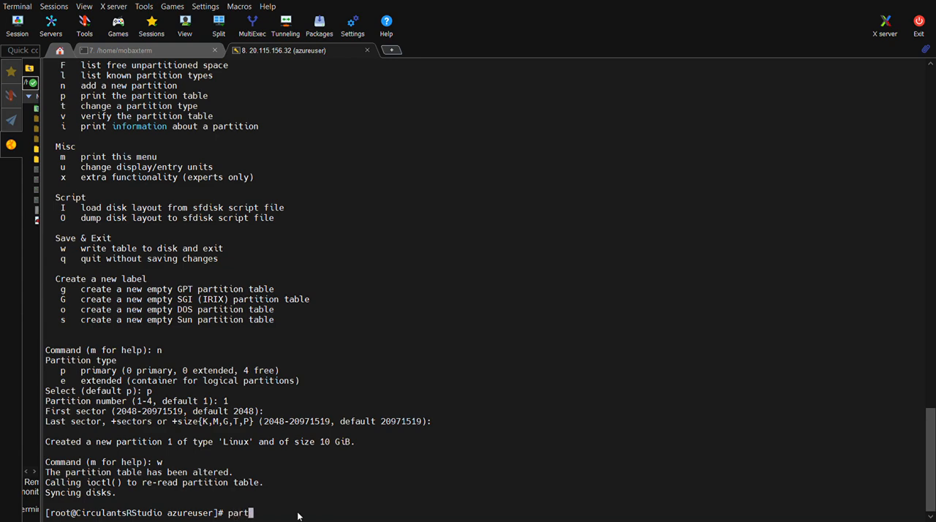
{"action": "type", "text": "probe"}
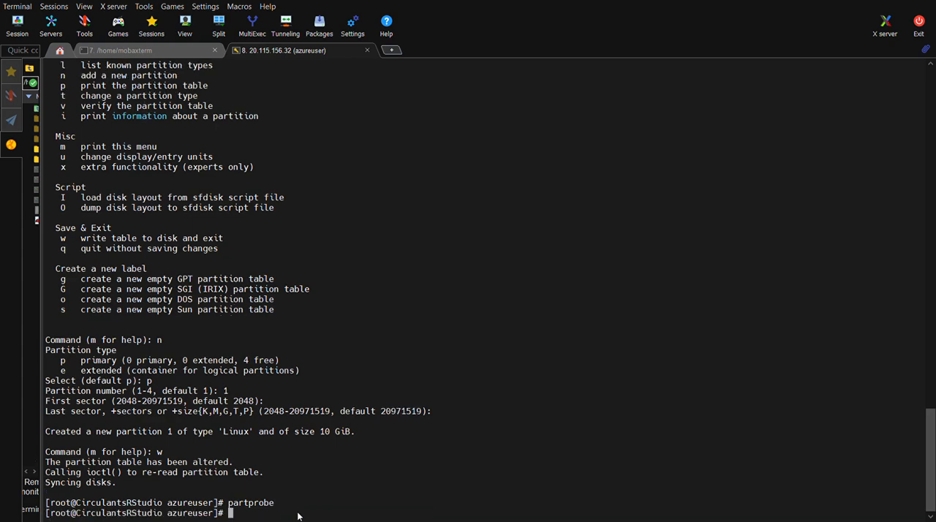
{"action": "type", "text": "fdisk -l"}
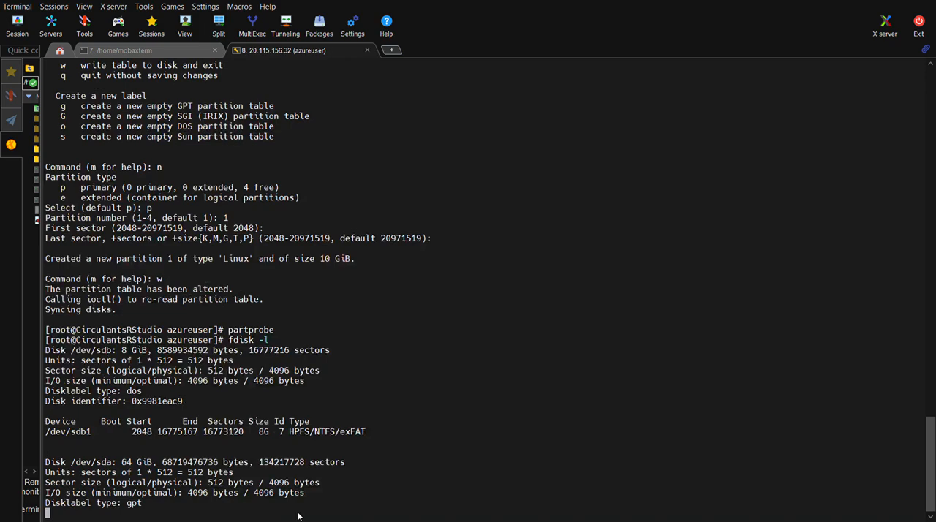
{"action": "scroll", "scroll_direction": "down", "scroll_amount": 3}
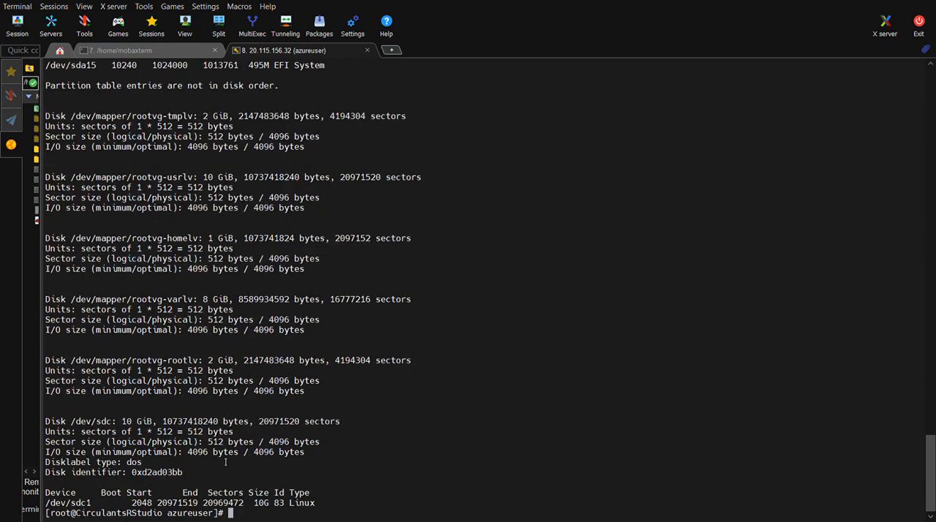
{"action": "mouse_move", "coordinate": [170, 302]}
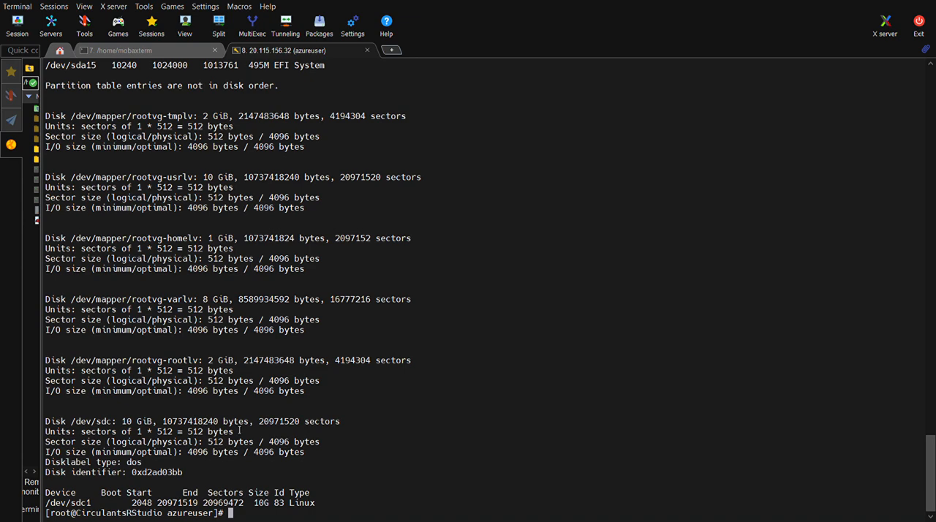
{"action": "mouse_move", "coordinate": [313, 438]}
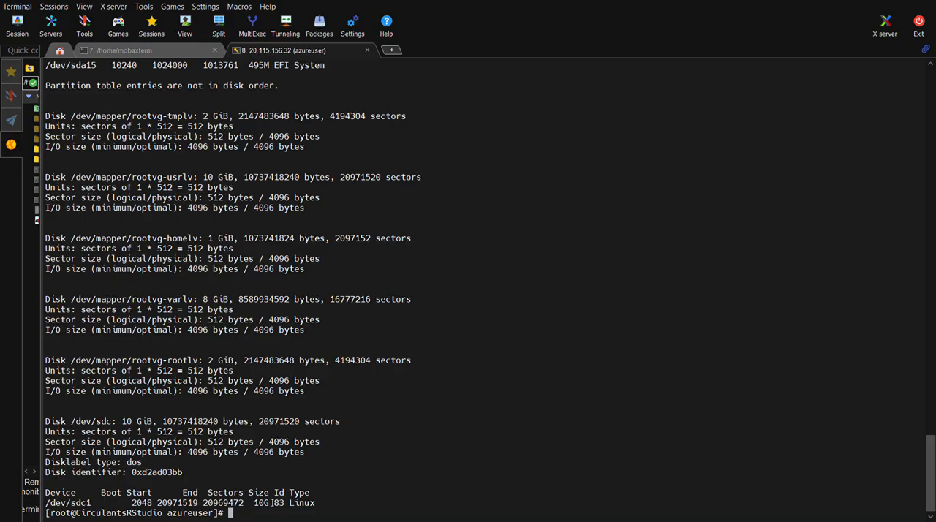
Format /dev/sdc as ext4 with mkfs -t ext4, confirming the overwrite with y
{"action": "type", "text": "mkfs"}
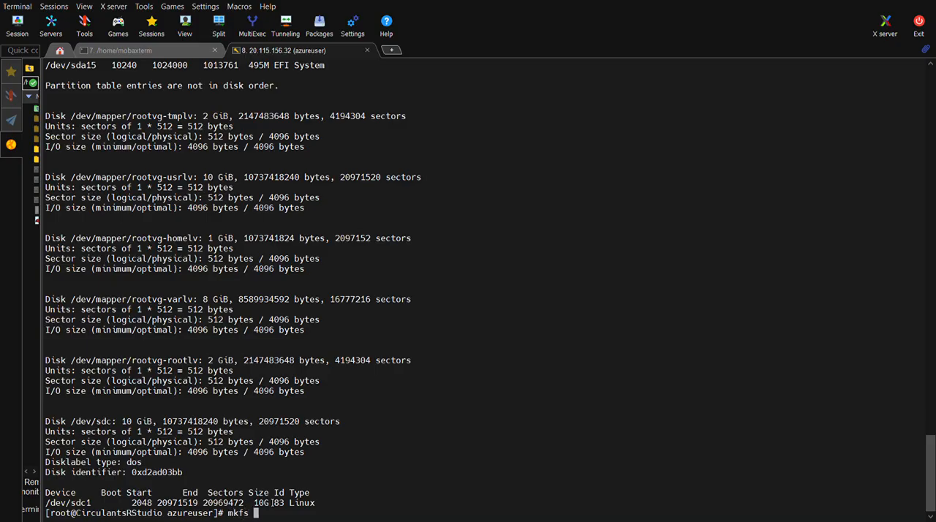
{"action": "type", "text": "-t"}
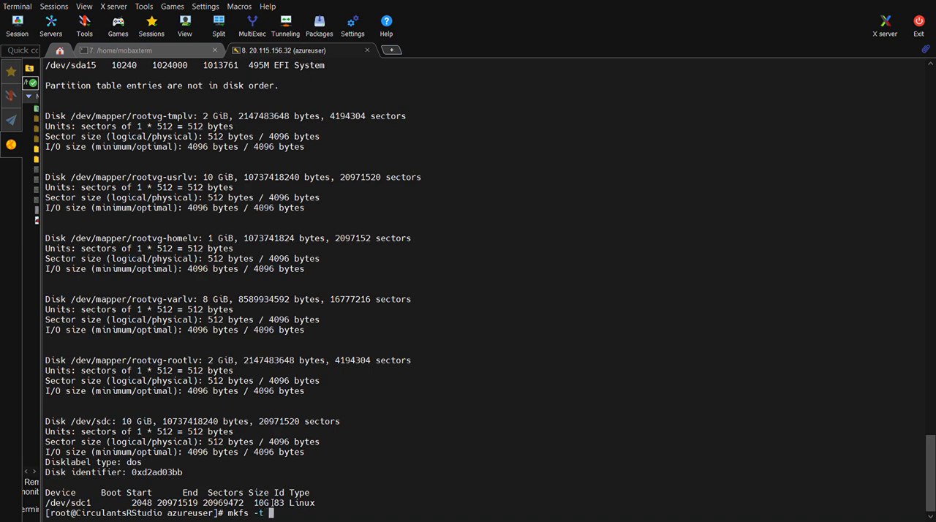
{"action": "type", "text": "ext4"}
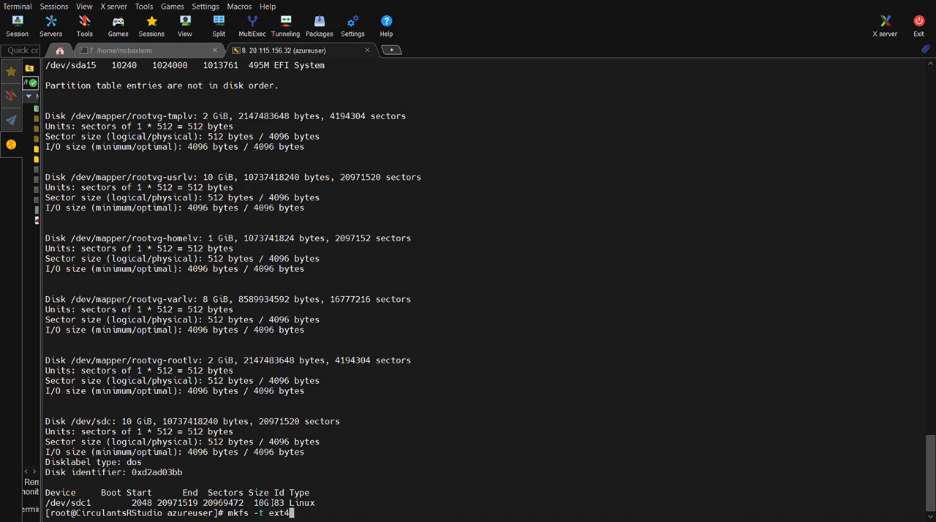
{"action": "type", "text": "/defv/"}
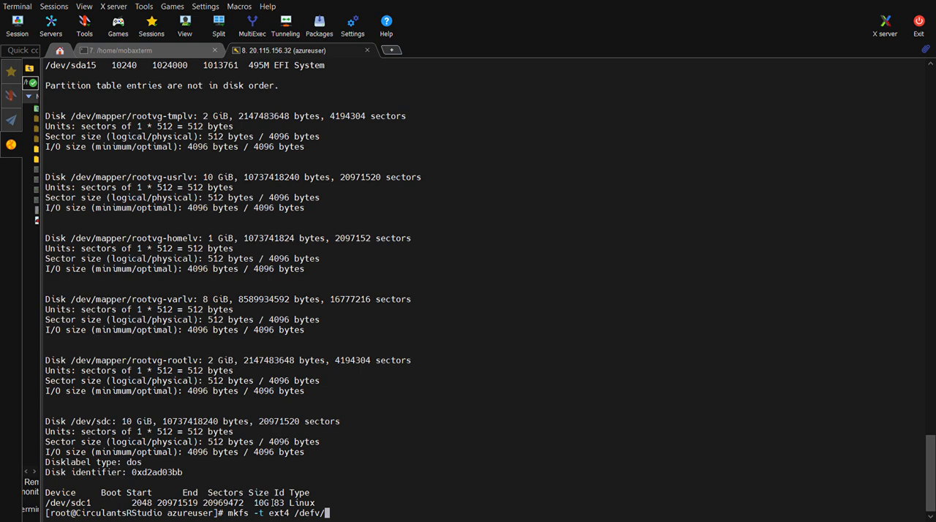
{"action": "type", "text": "sdc"}
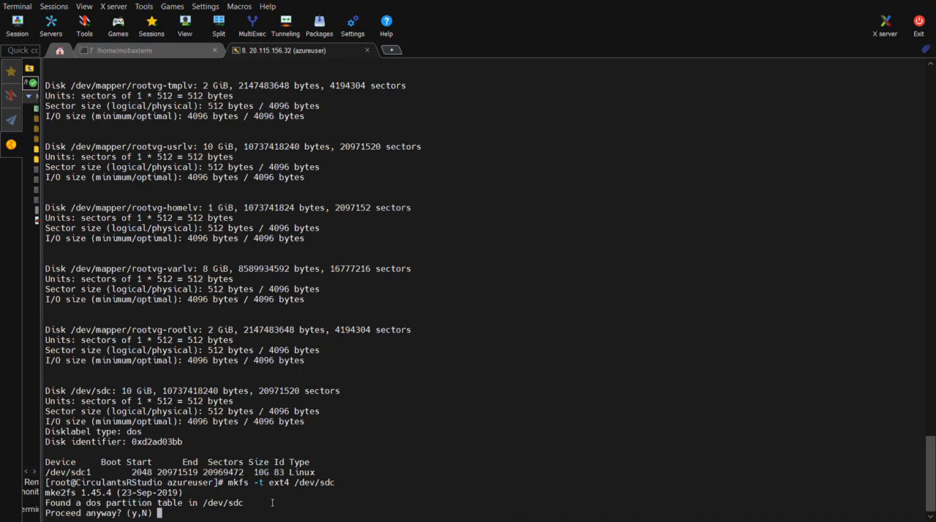
{"action": "type", "text": "y"}
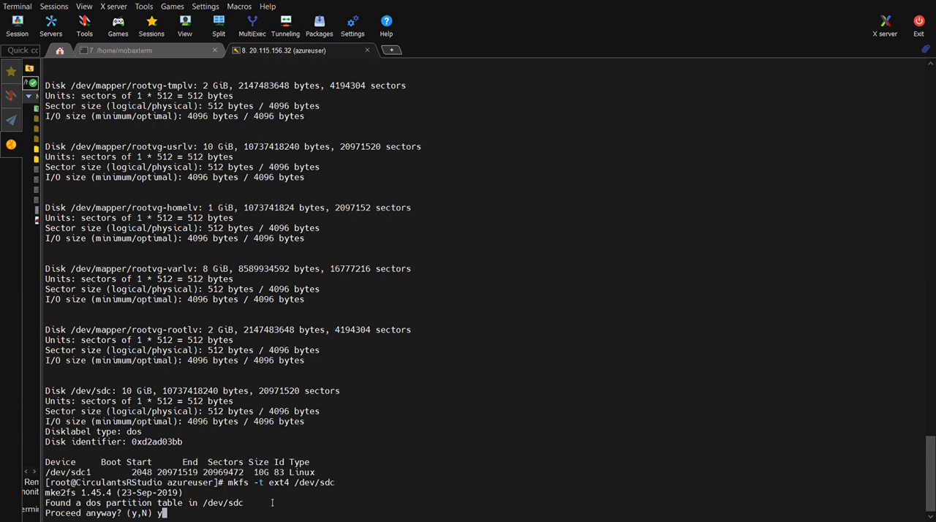
{"action": "key", "text": "Return"}
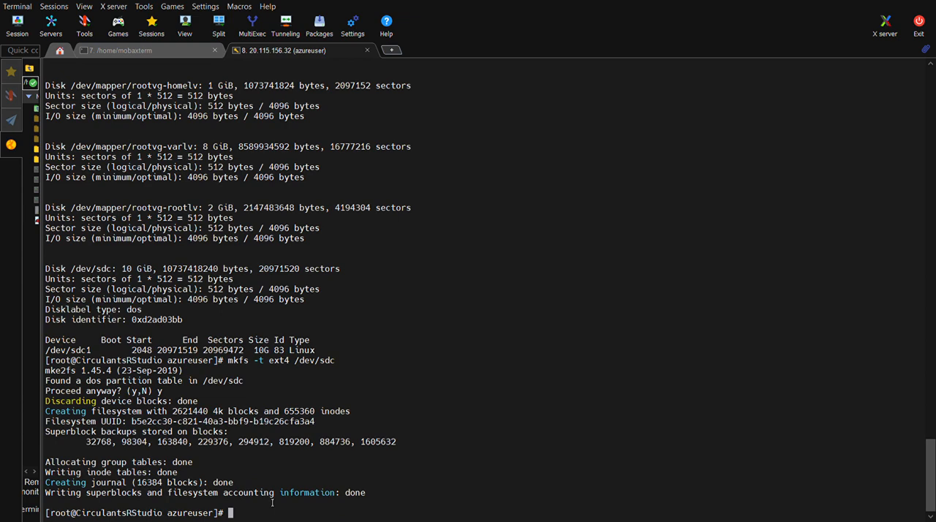
{"action": "type", "text": "mount"}
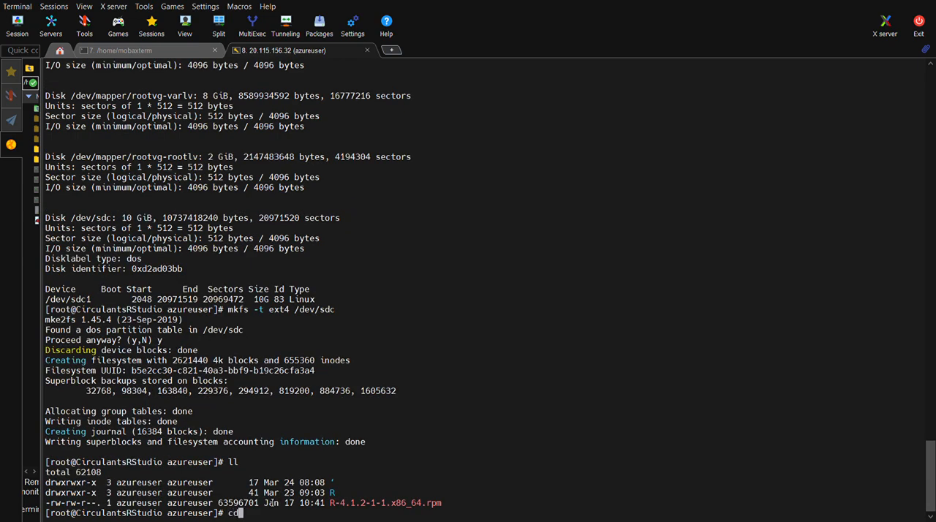
From the root directory, mount /dev/sdc as ext4 on /mnt and begin a df -h check
{"action": "type", "text": "cd ../"}
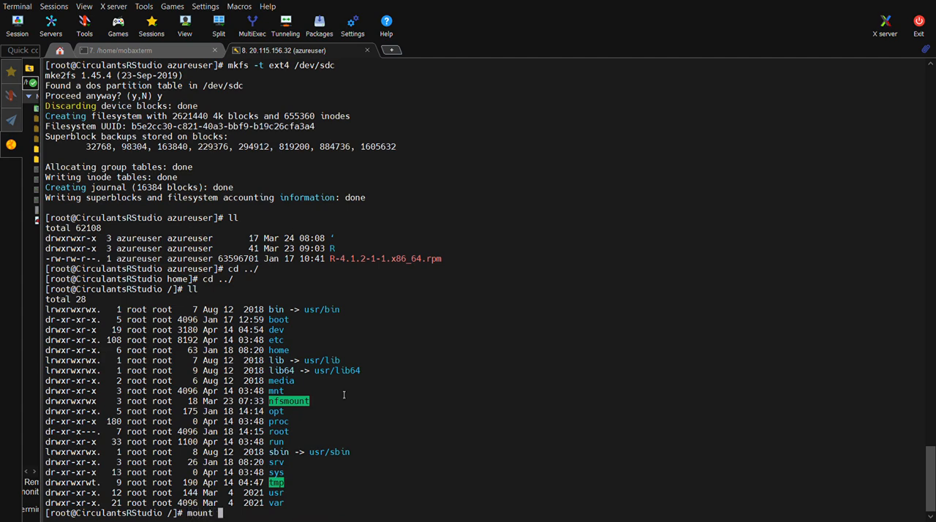
{"action": "type", "text": "-t"}
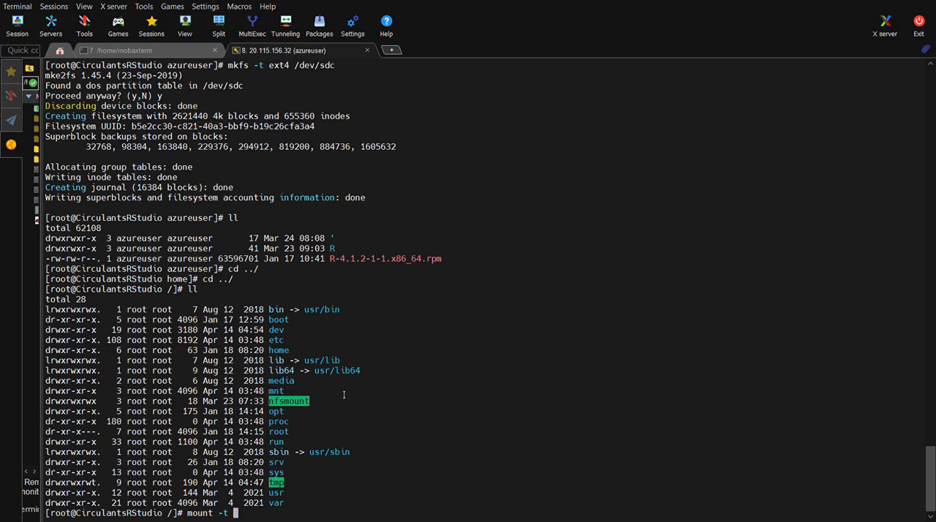
{"action": "type", "text": "ext4"}
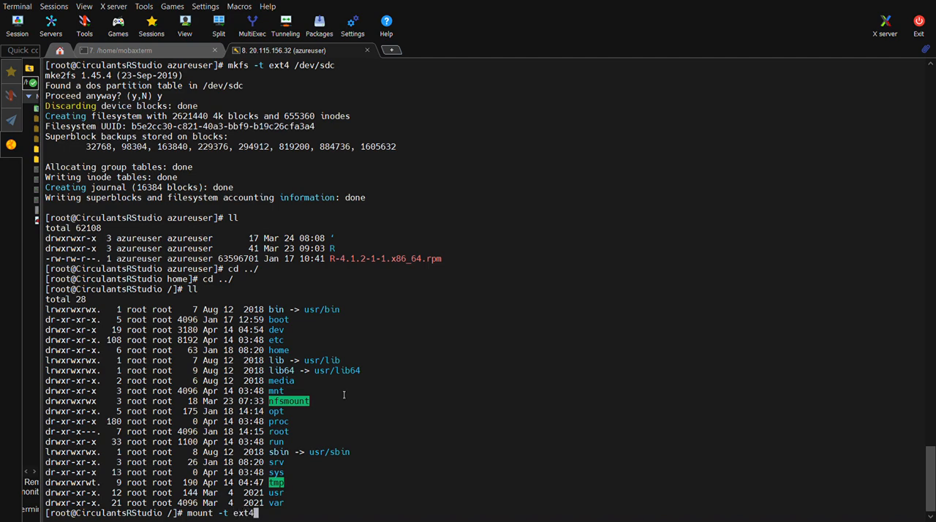
{"action": "type", "text": "/"}
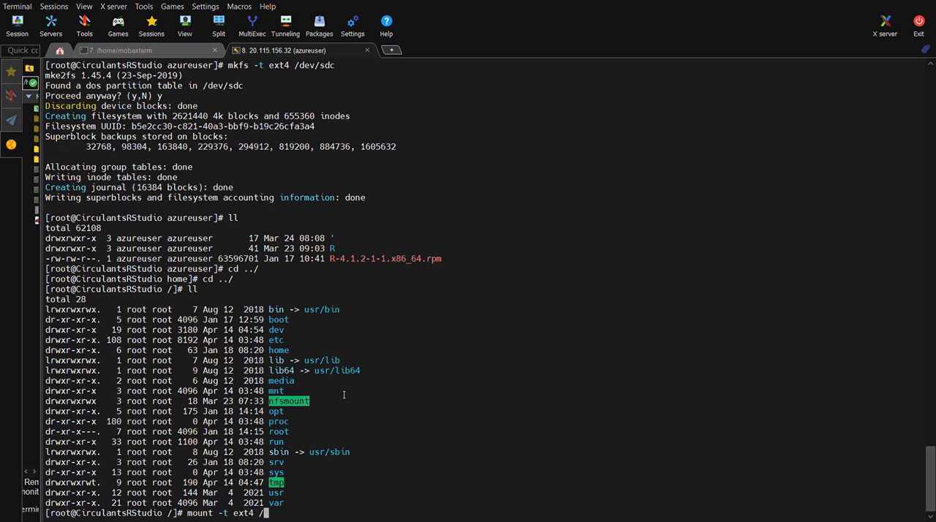
{"action": "type", "text": "dev/"}
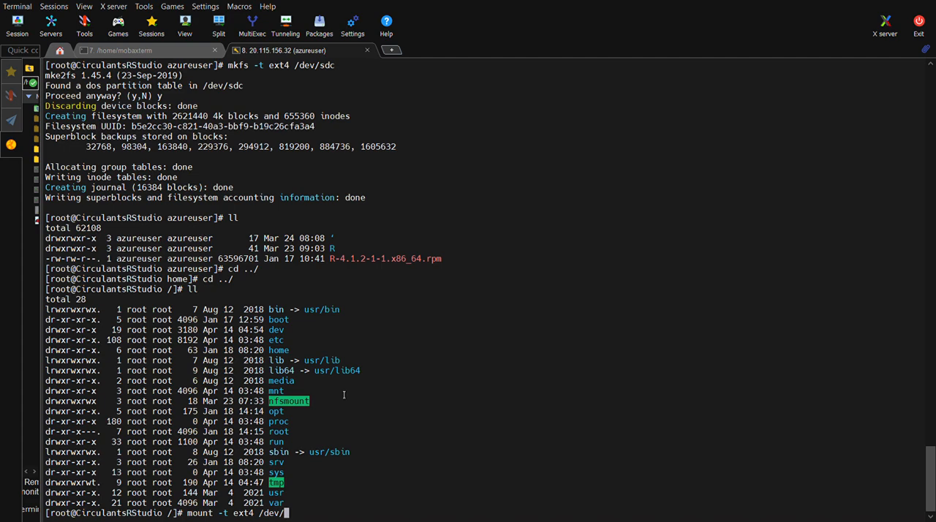
{"action": "type", "text": "sdc"}
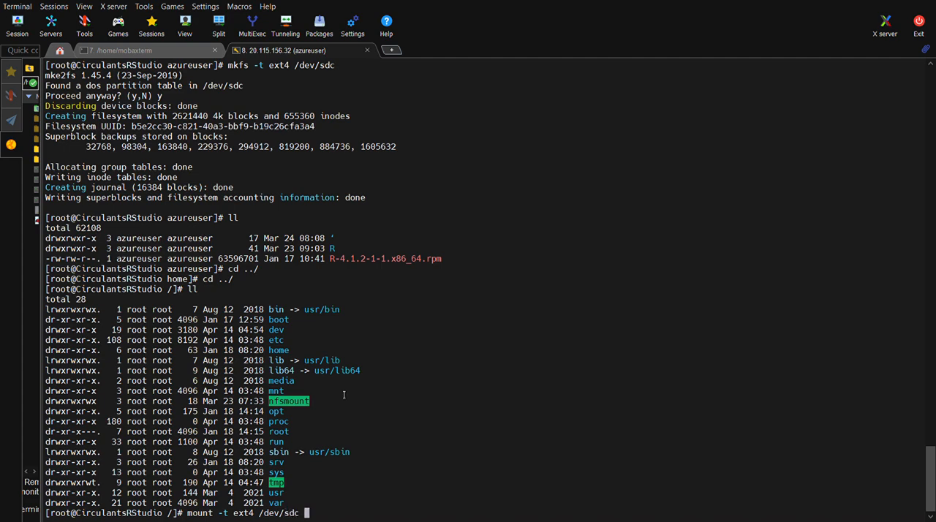
{"action": "type", "text": "/mnt"}
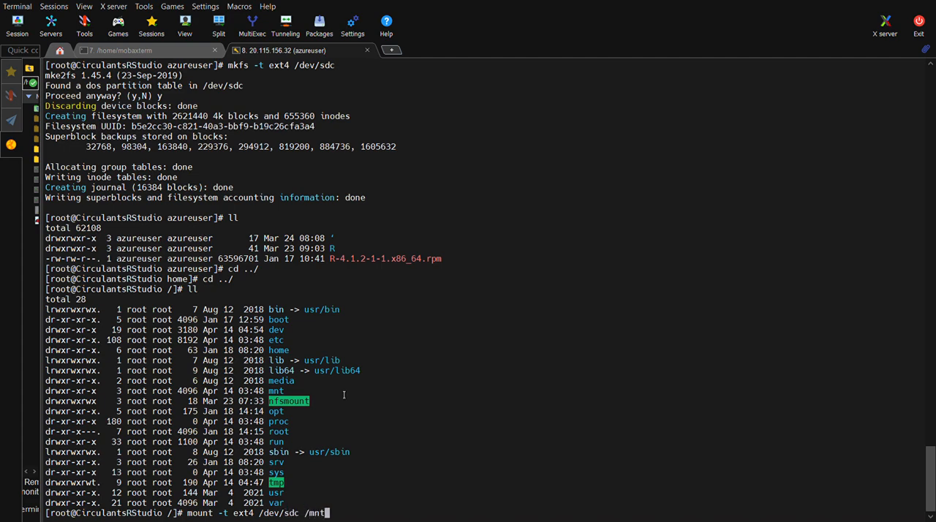
{"action": "key", "text": "Return"}
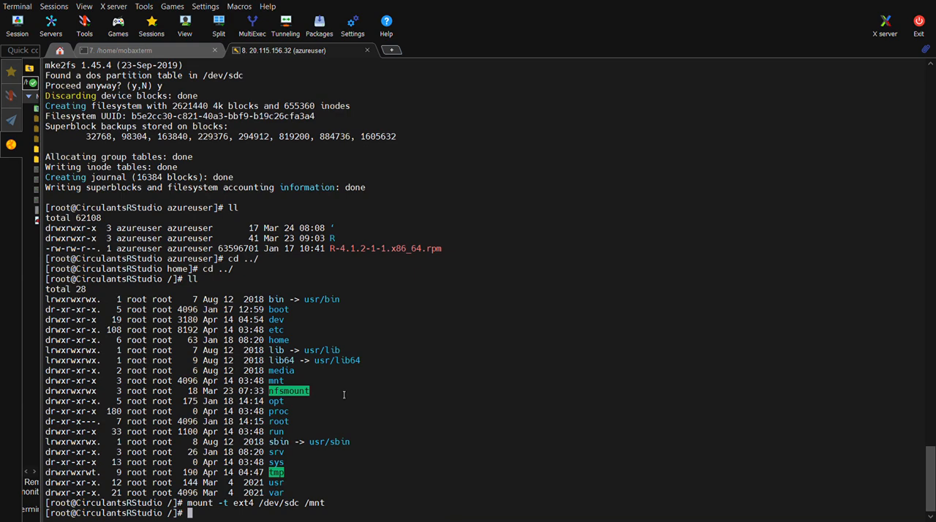
{"action": "type", "text": "df -h"}
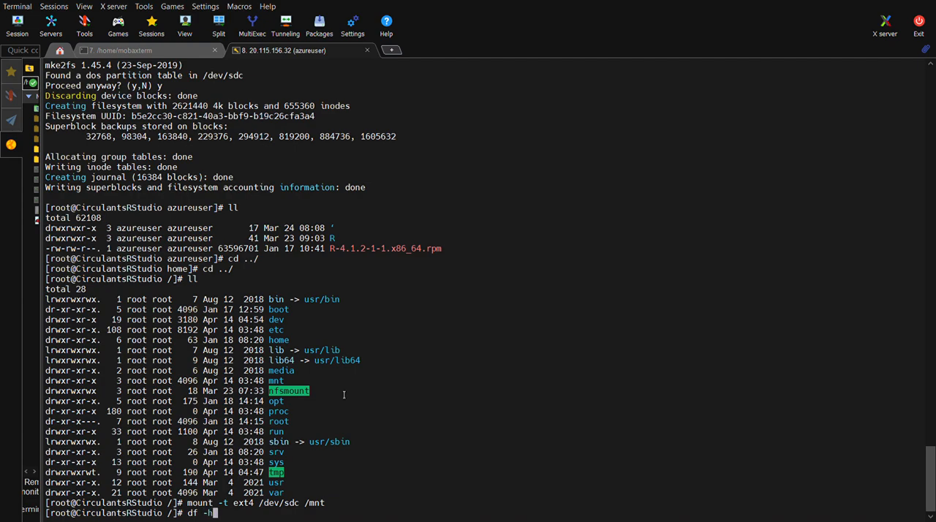